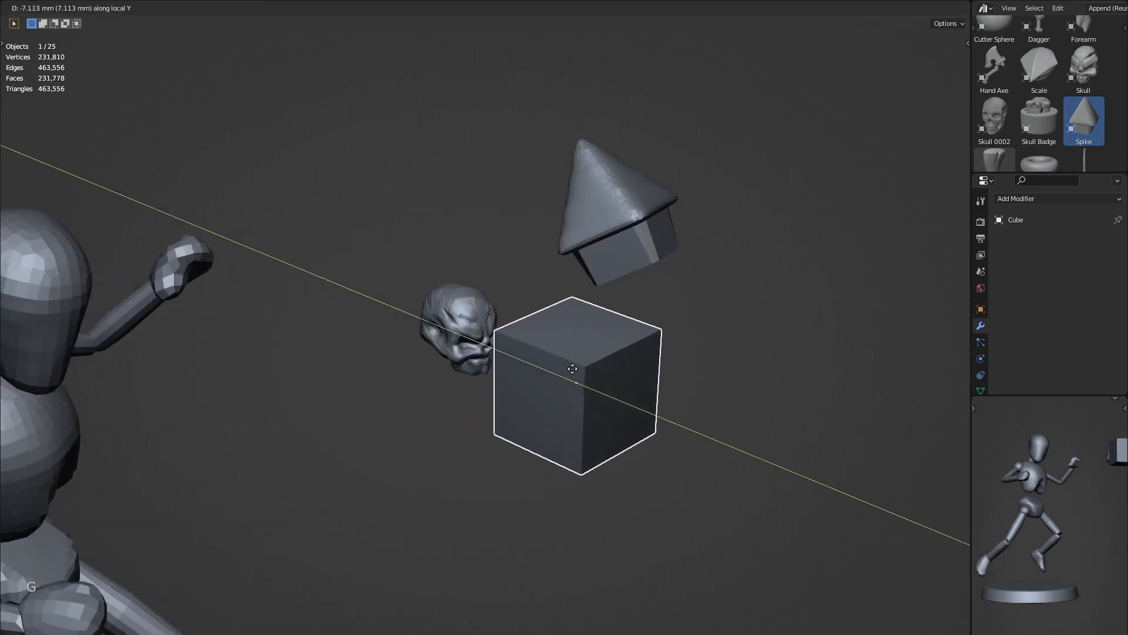
Shape the cube into a pointed arrow with a merged tip and longer shaft, sized beside the skull
key(s)
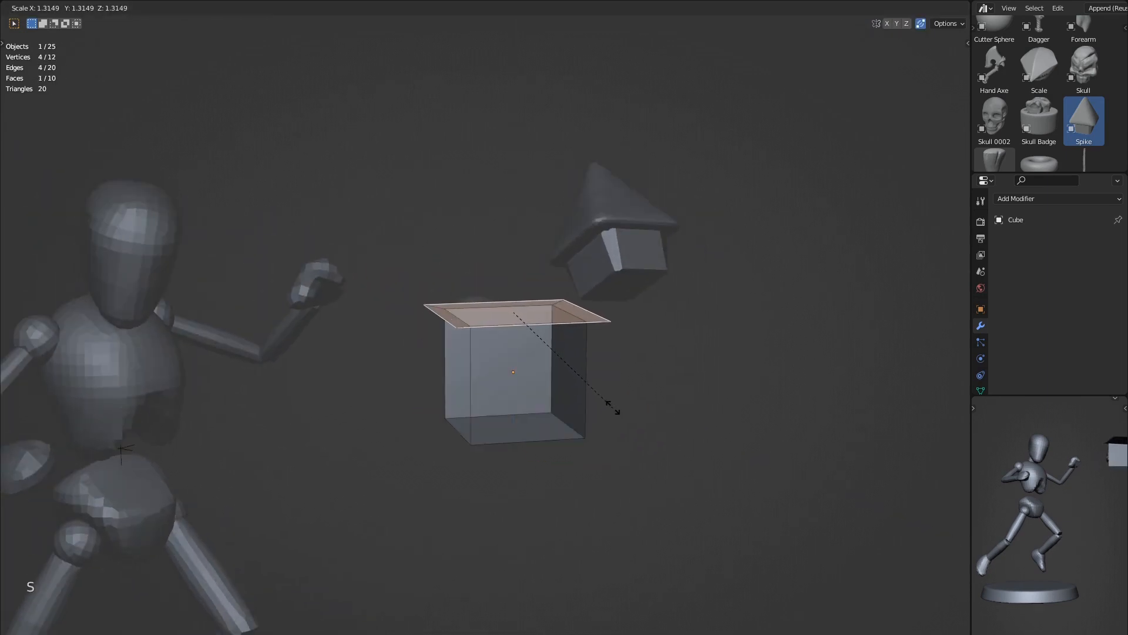
key(e)
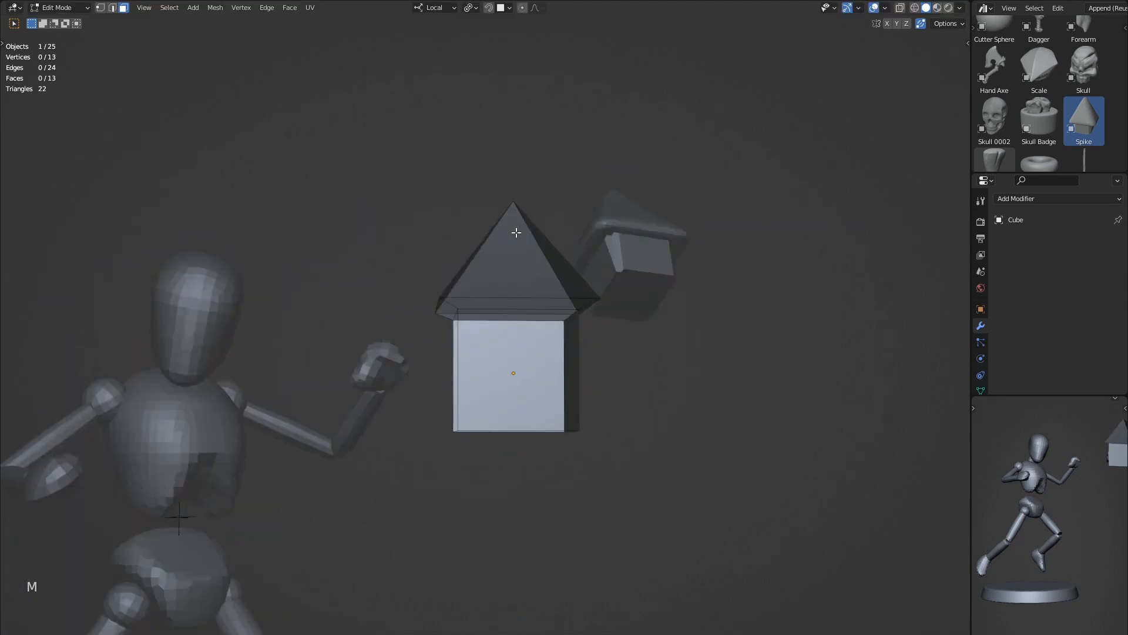
click(959, 7)
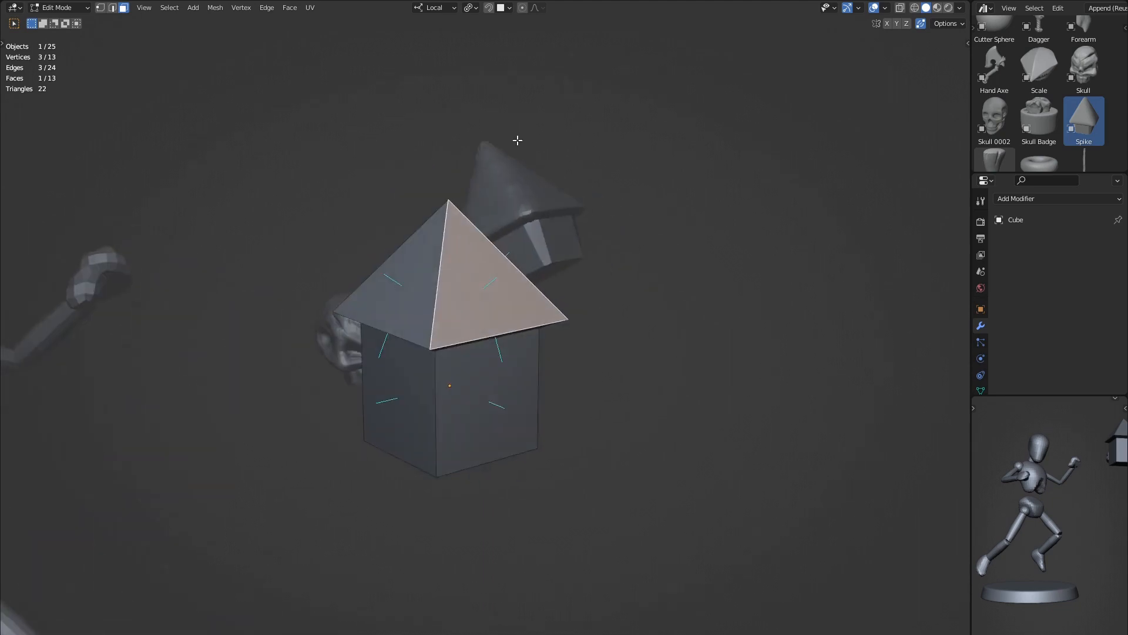
key(Tab)
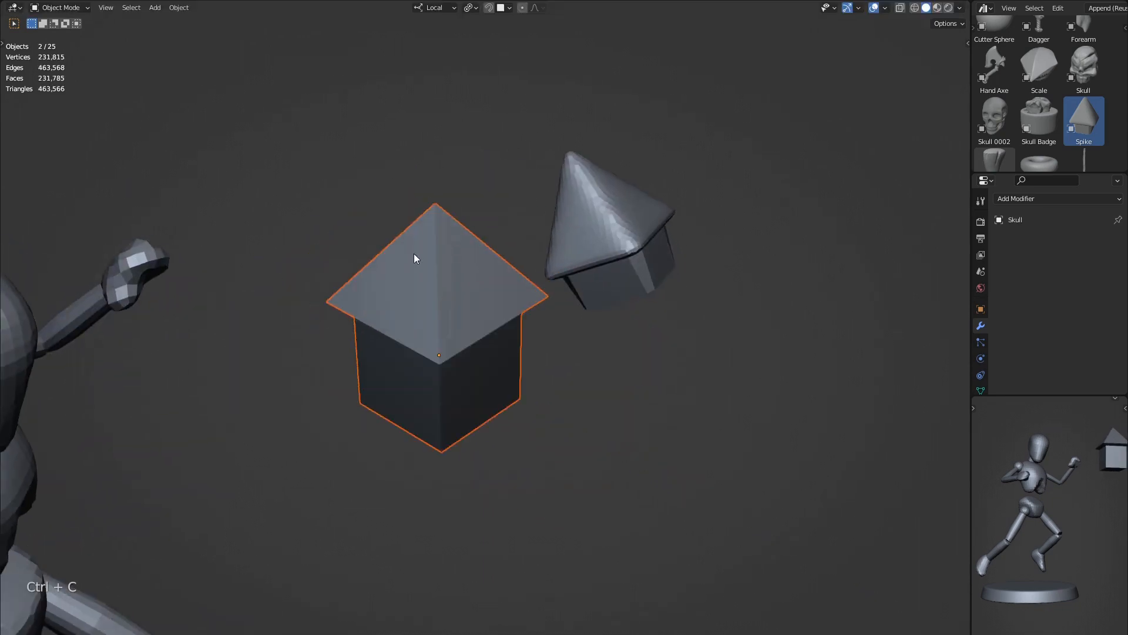
key(Tab)
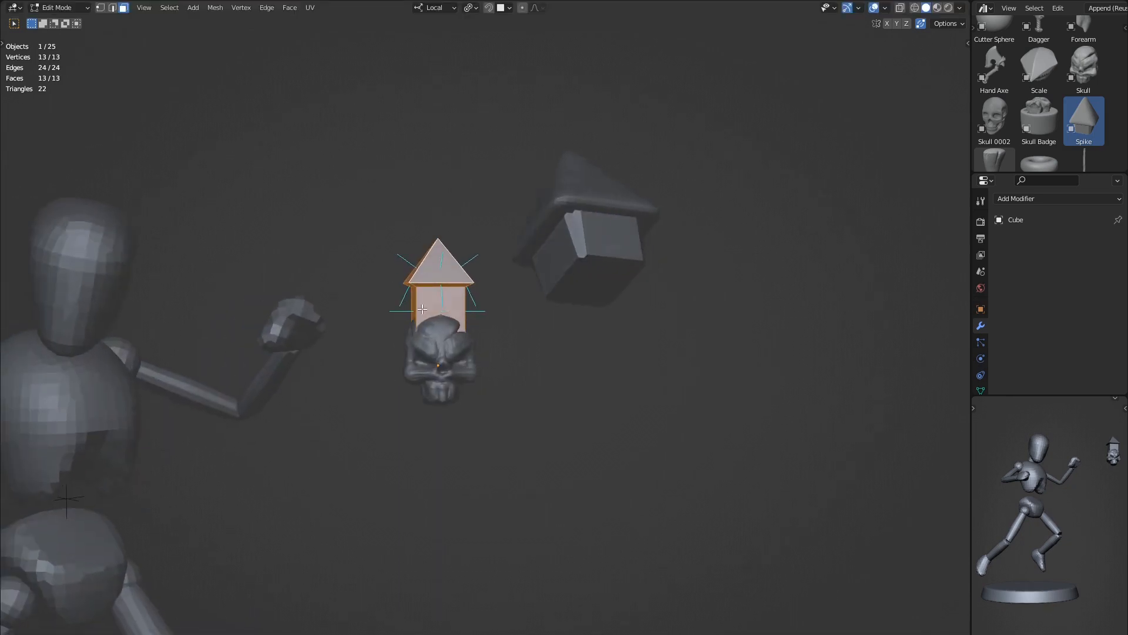
key(Tab)
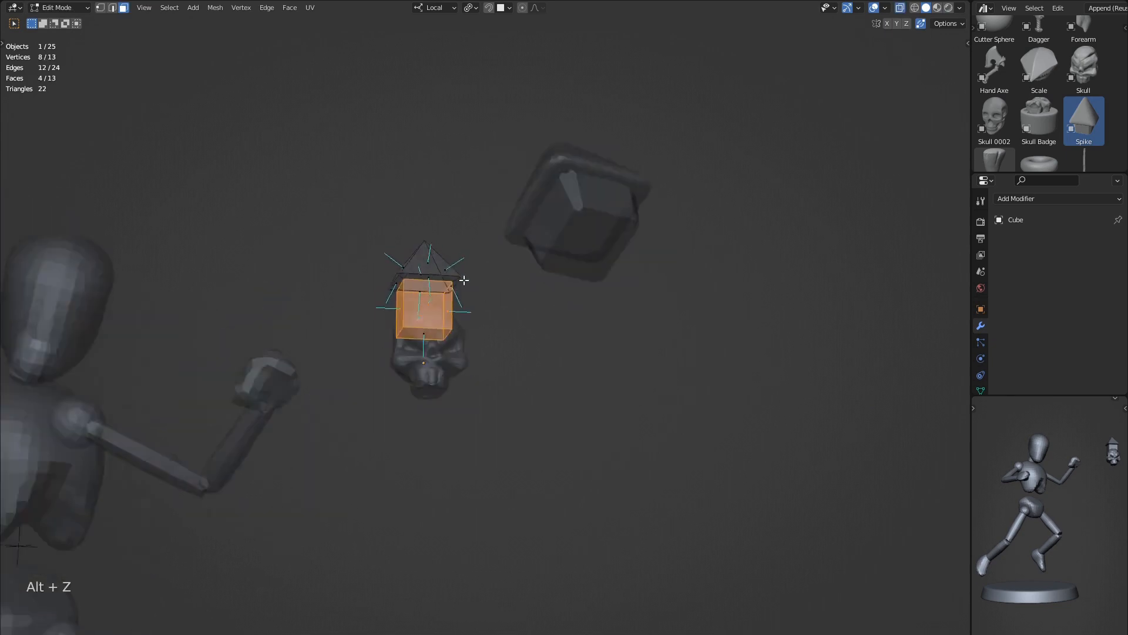
key(g)
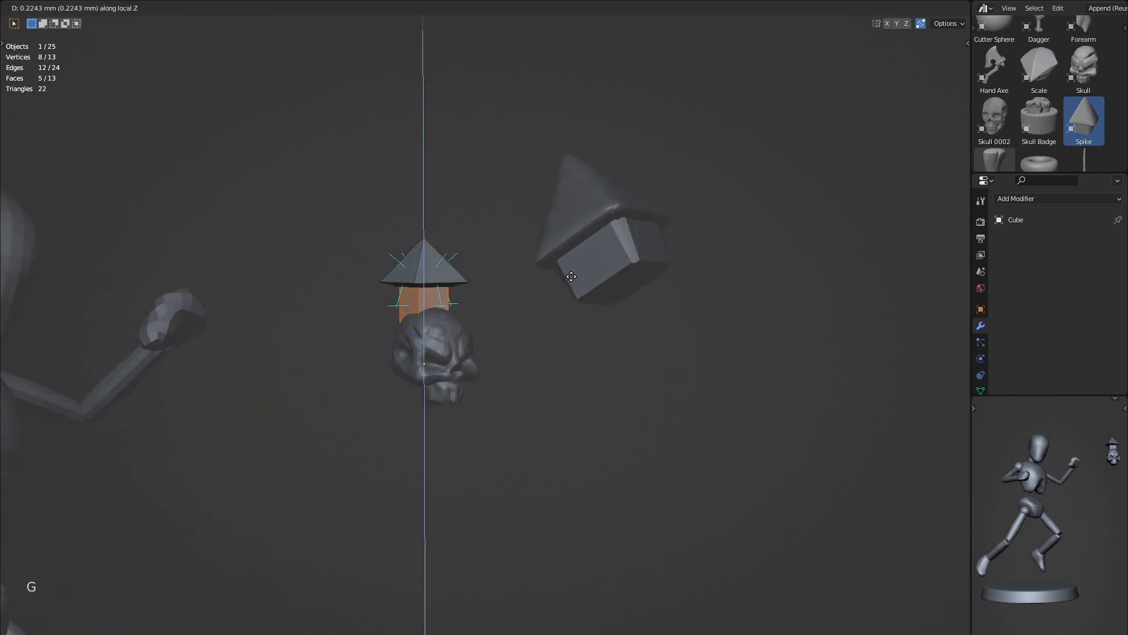
key(Tab)
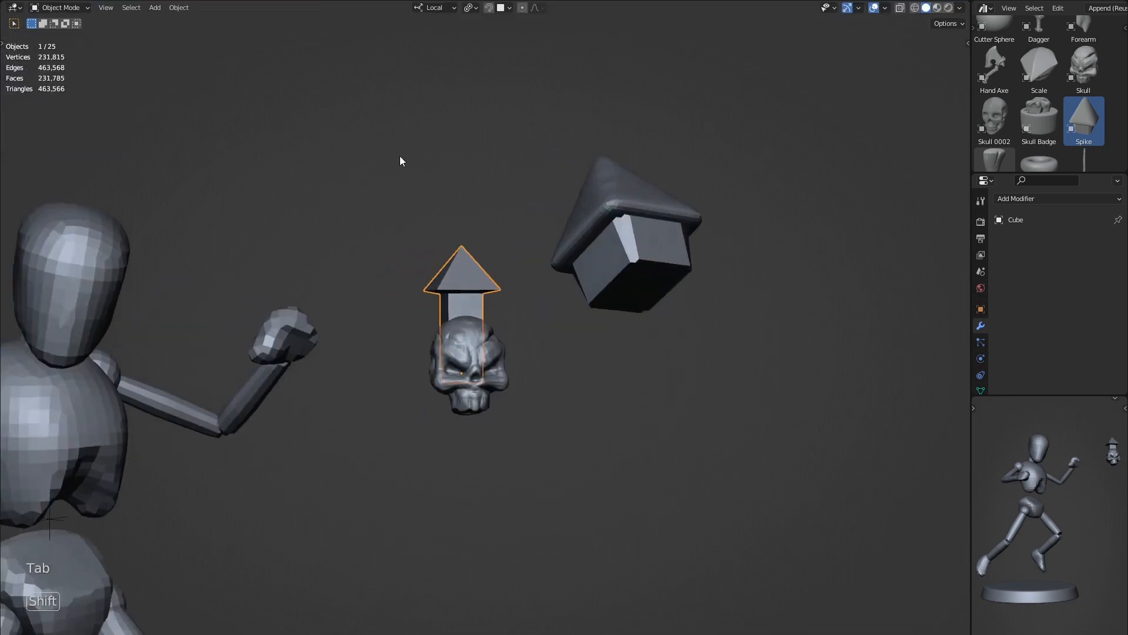
Duplicate the arrow and rotate copies around the skull
key(Alt+D)
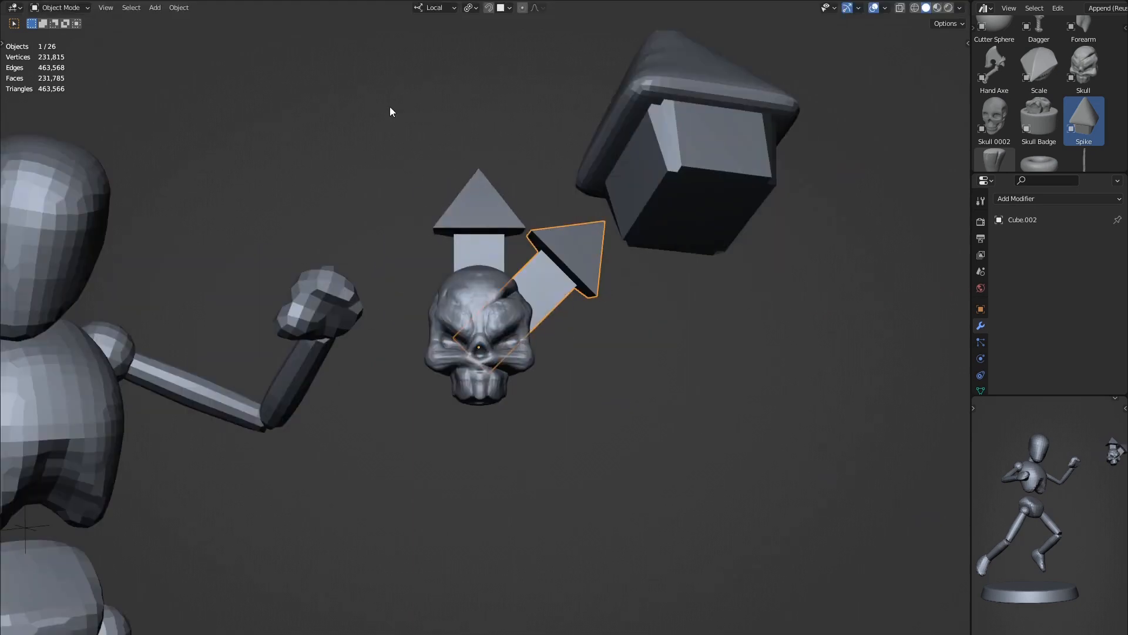
key(Alt+D)
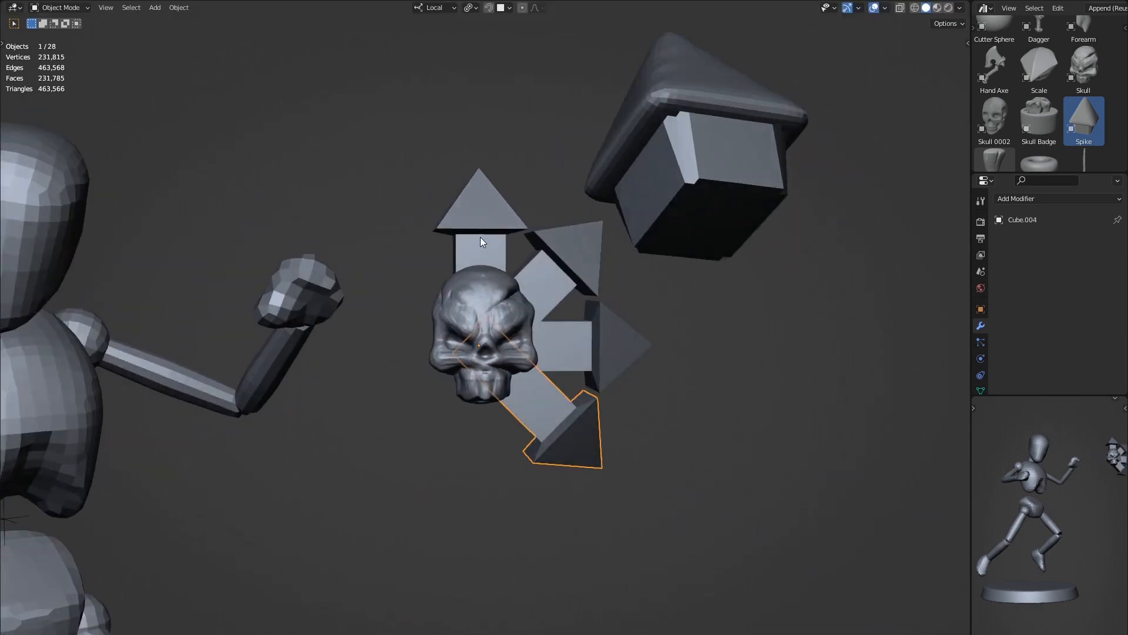
key(r)
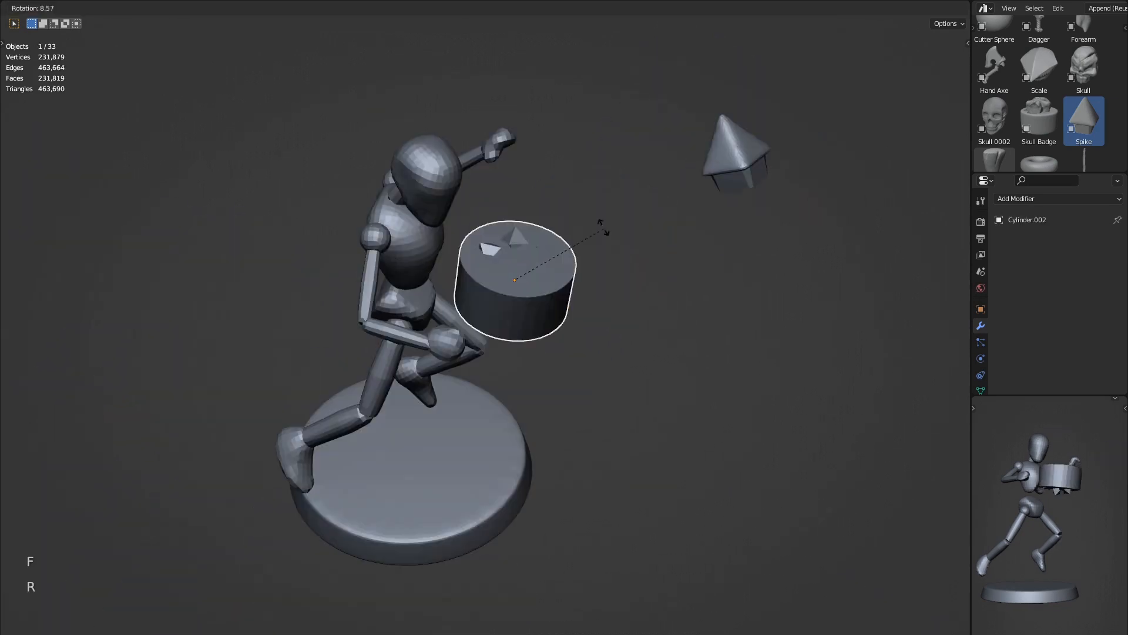
Rotate the disc behind the skull so the arrows radiate evenly around it
key(ctrl+c)
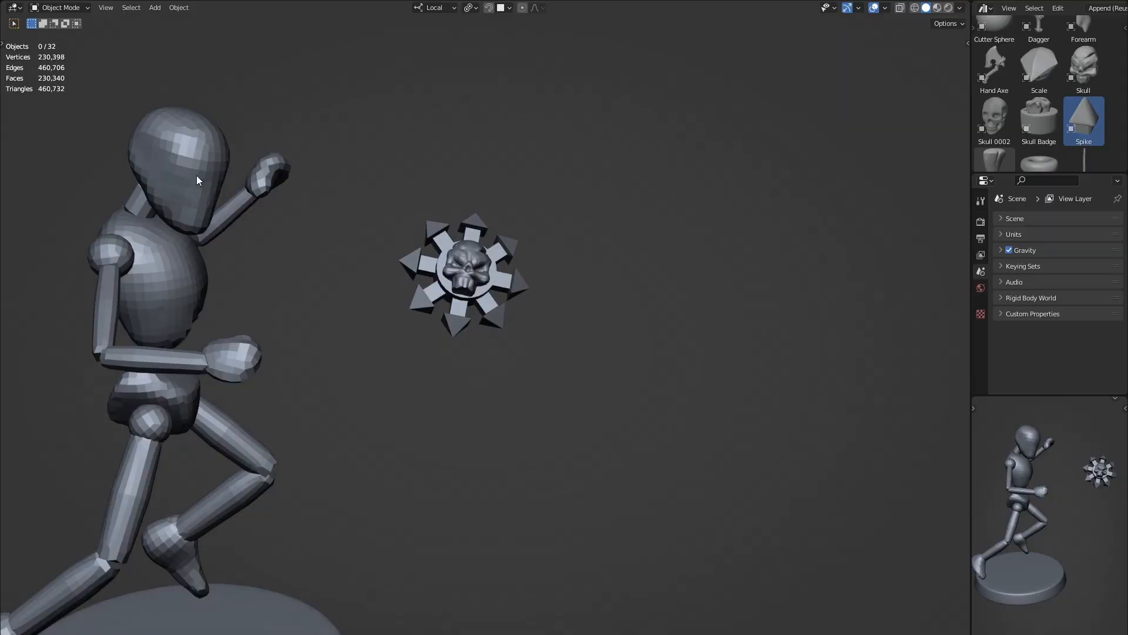
Pull the head piece up into a pointed hood using proportional editing and the Grab brush
click(58, 7)
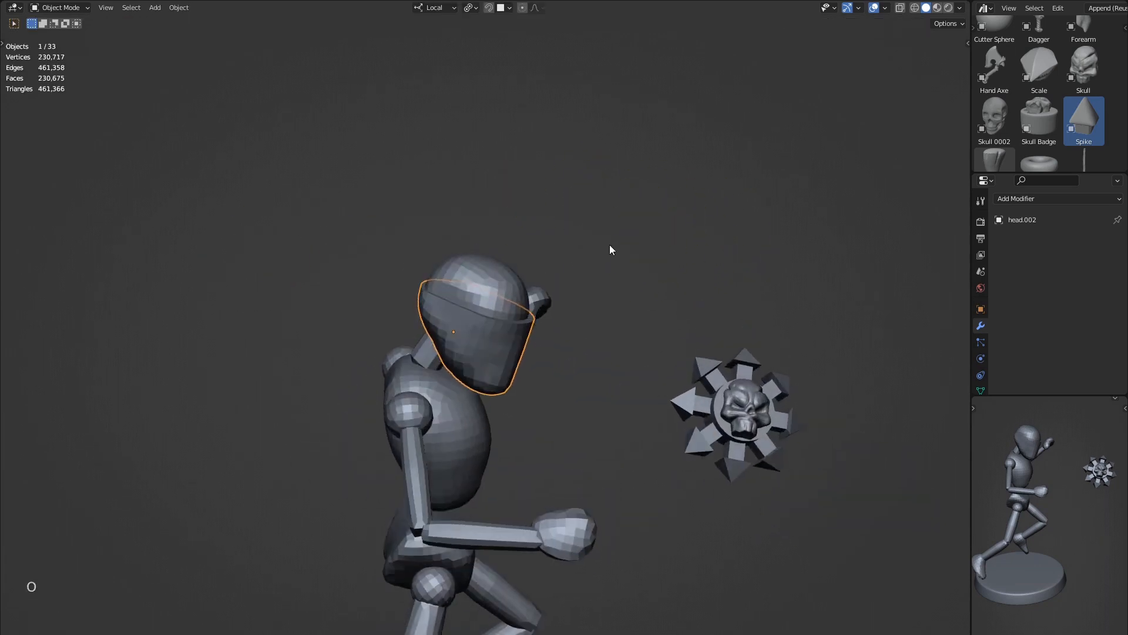
key(v)
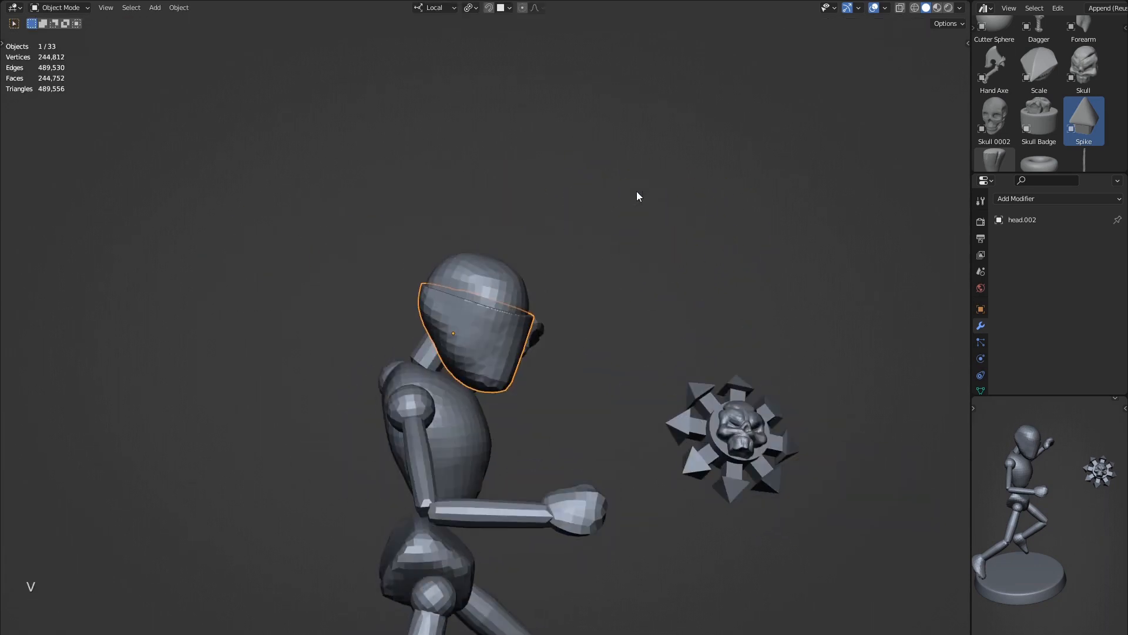
click(58, 8)
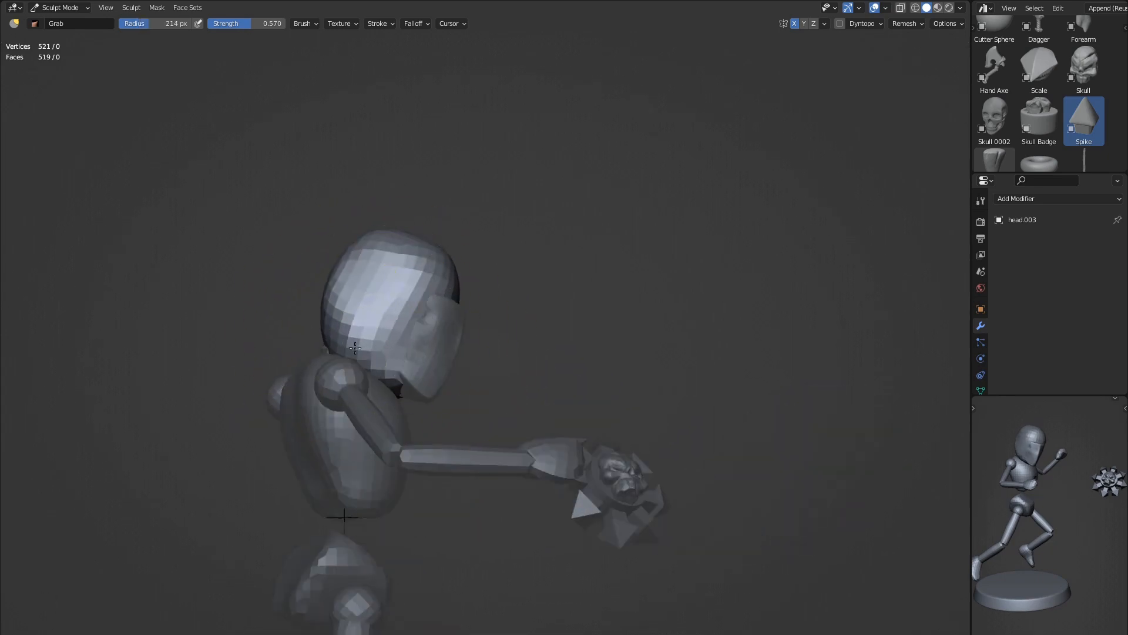
key(k)
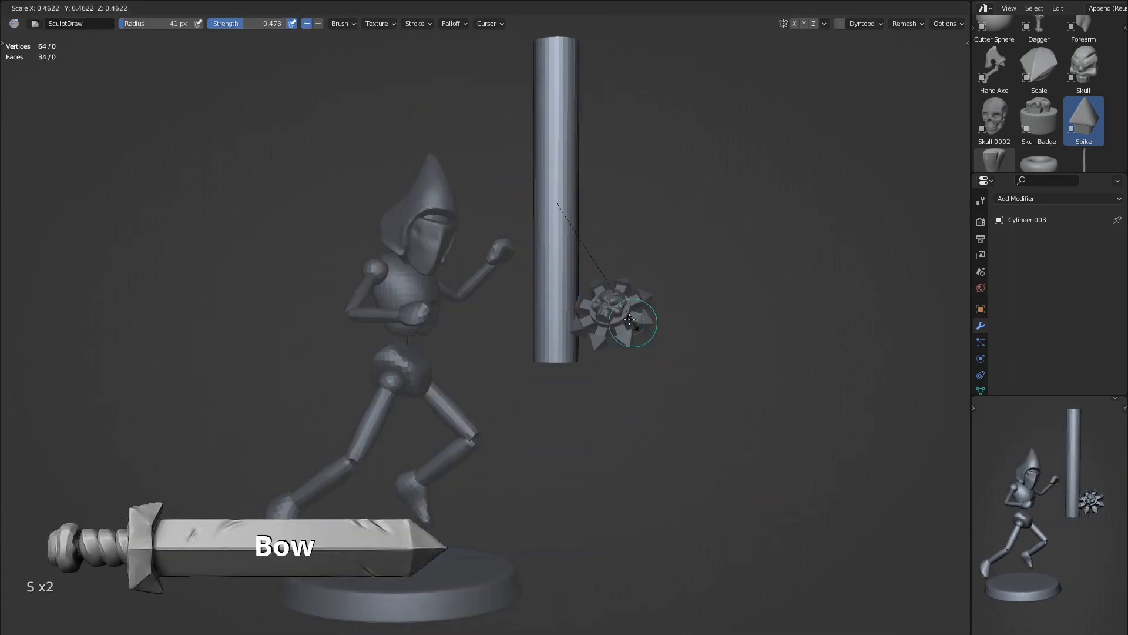
Stretch the cylinder into a rod, bend it with Snake Hook, then smooth and taper the bow
key(ctrl+alt+semicolon)
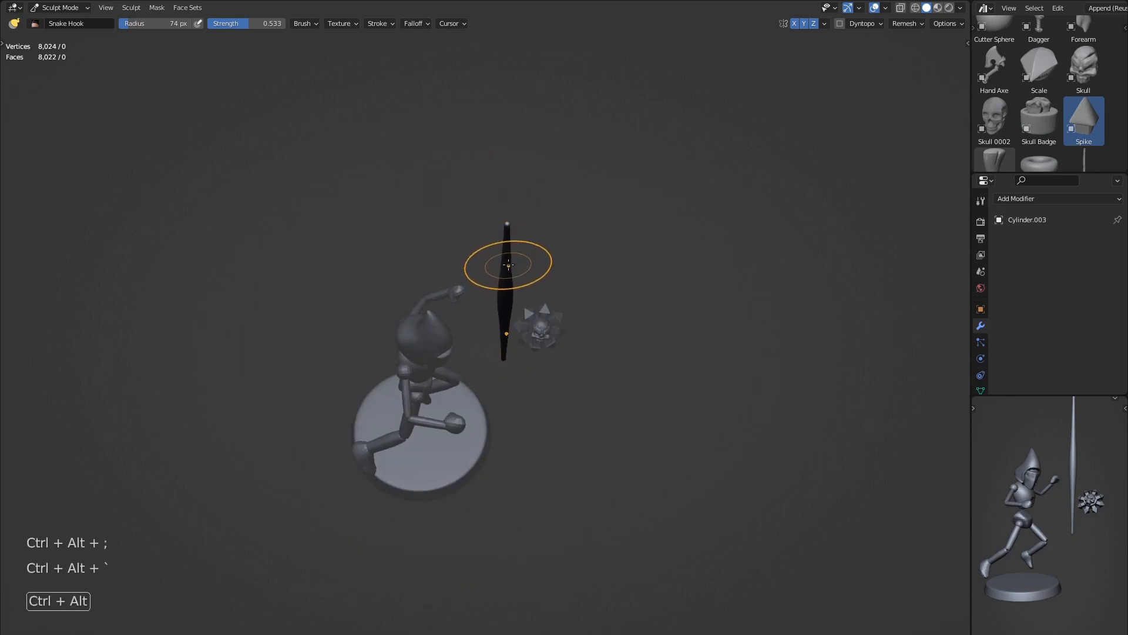
key(])
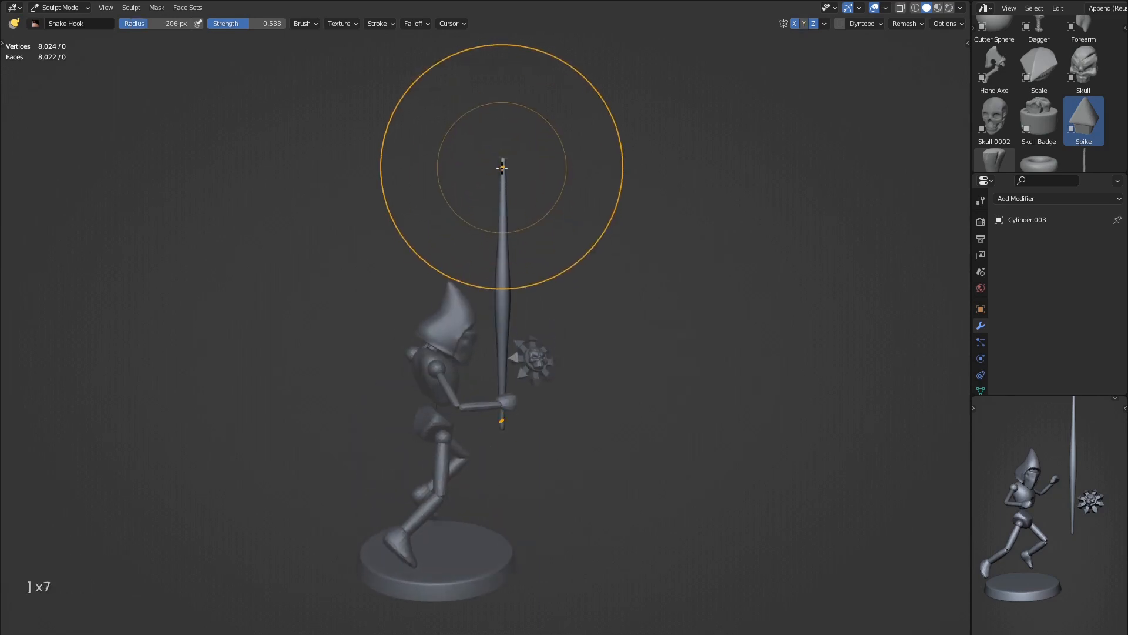
key(s)
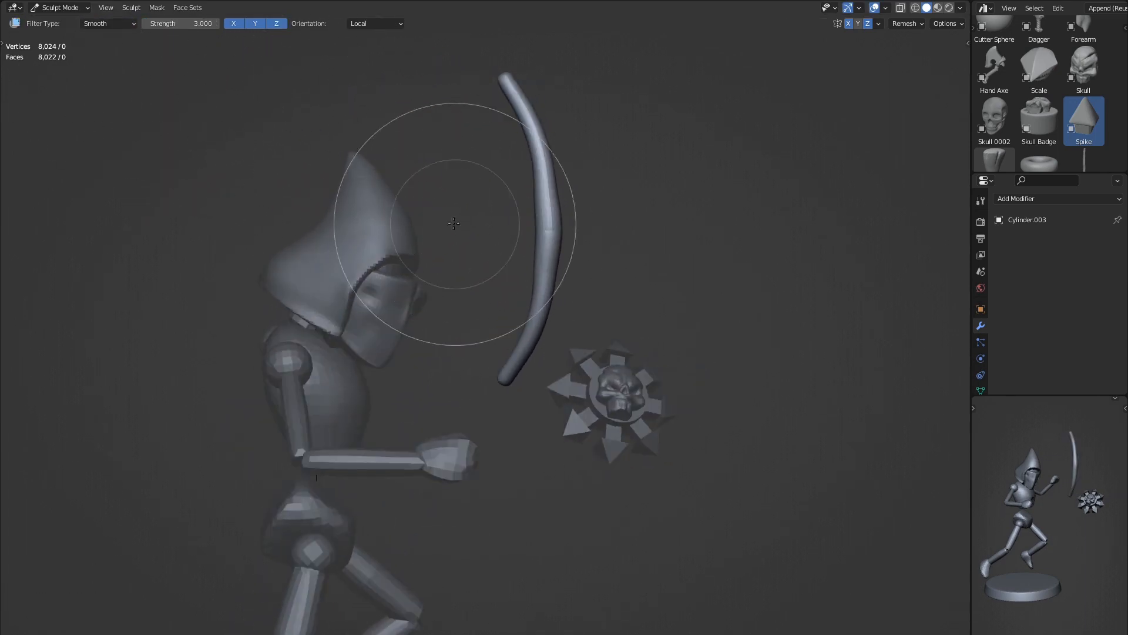
key(shift+f)
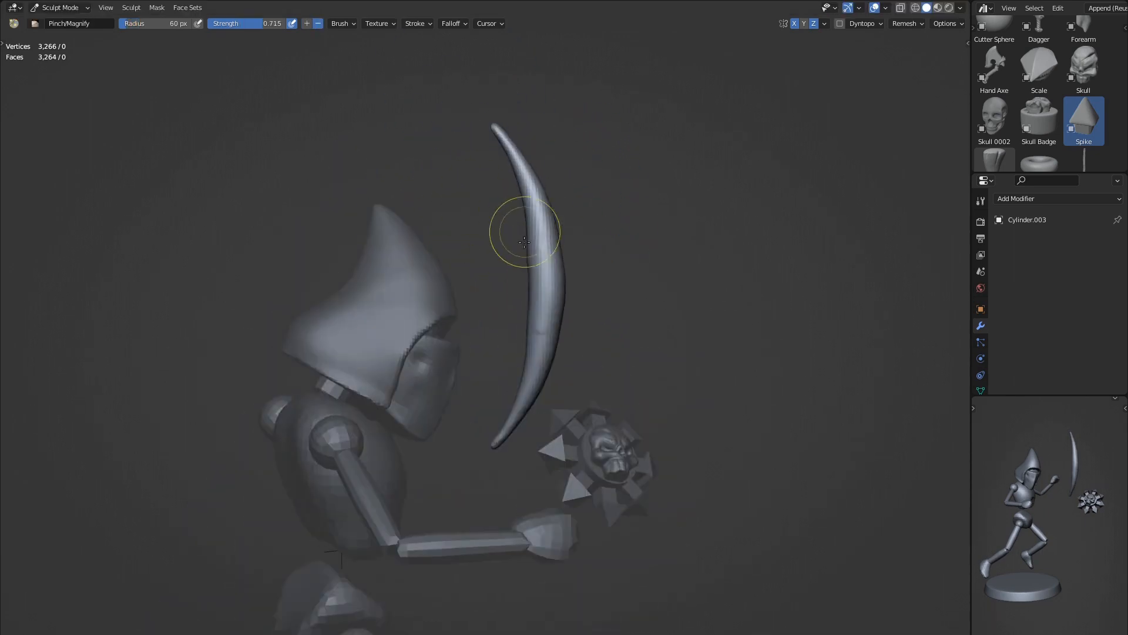
Select the bow to pose the arm, then rotate the hooded head toward the bow
click(61, 7)
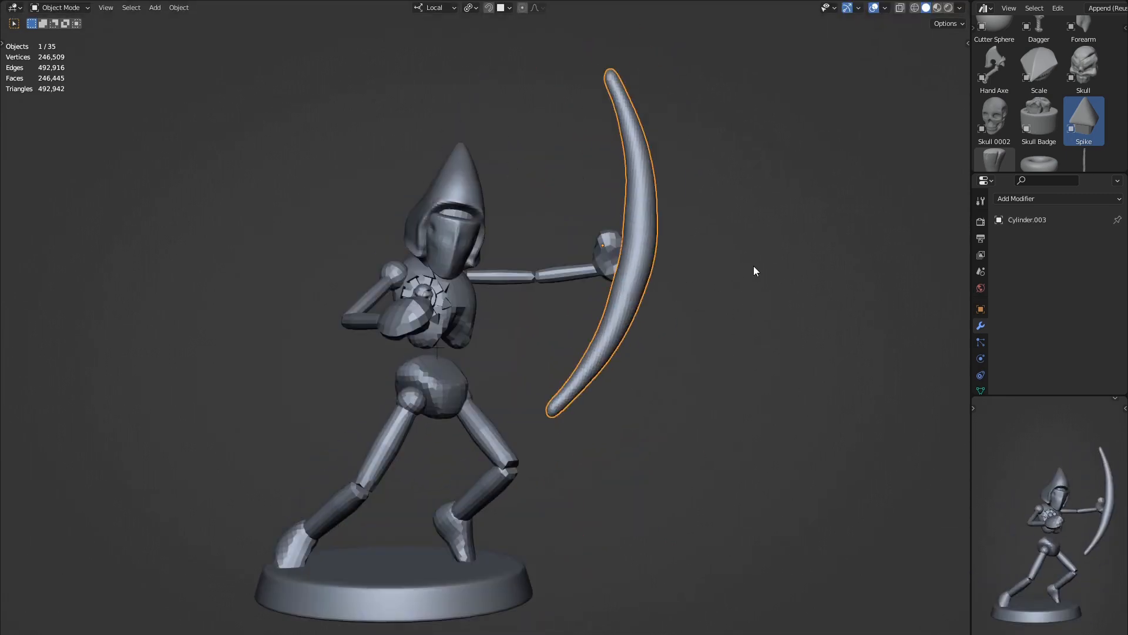
click(431, 353)
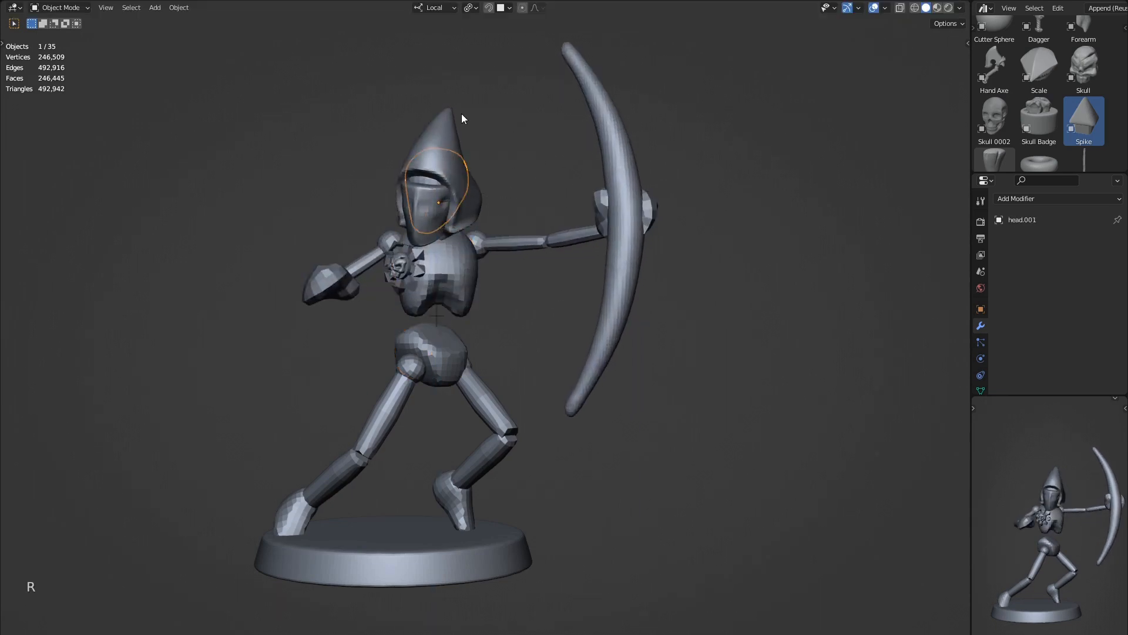
key(r)
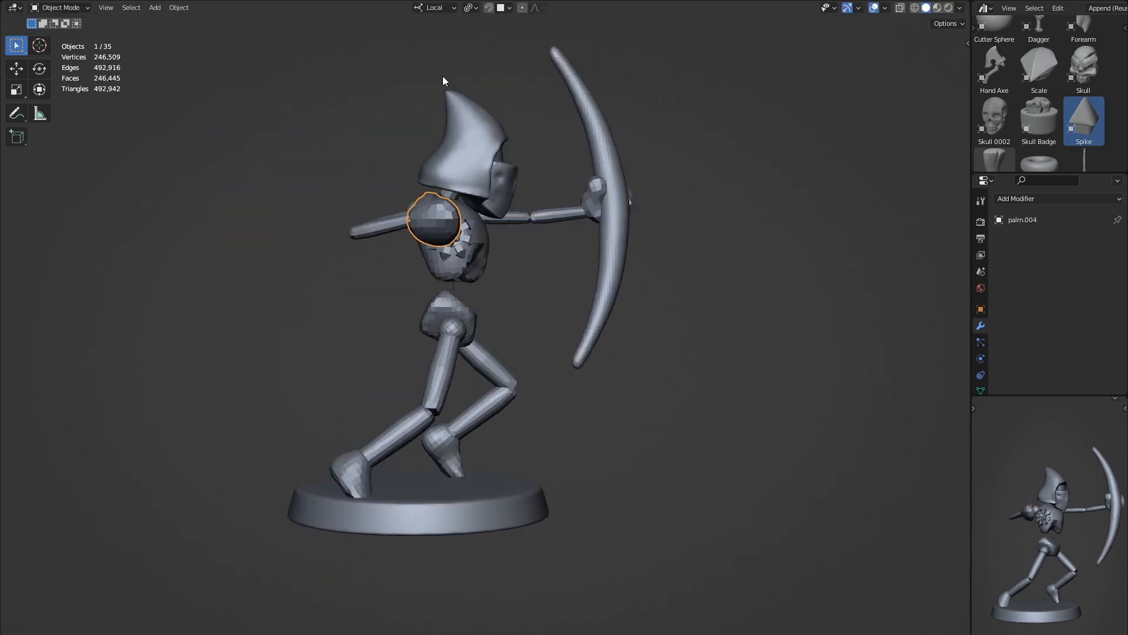
scroll(up, 3)
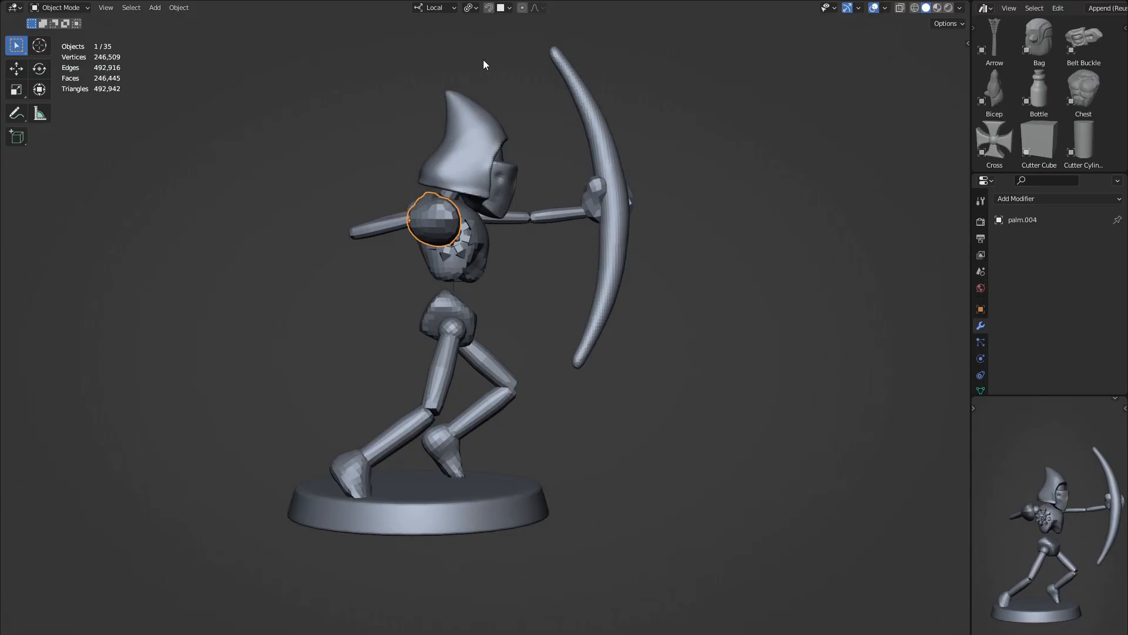
mouse_move(554, 102)
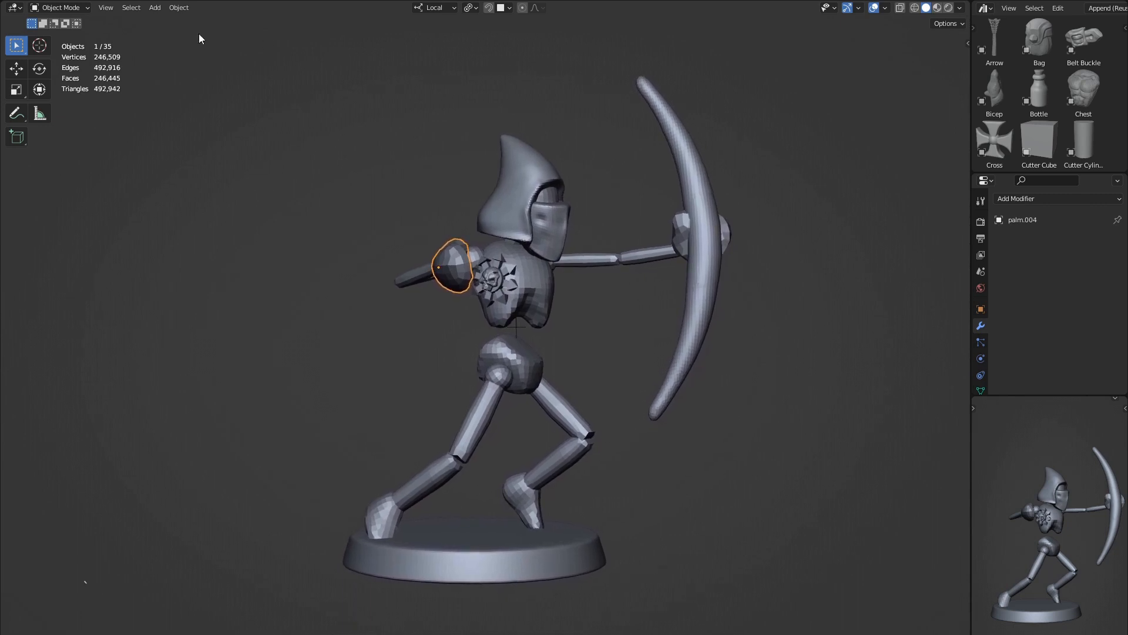
Measure from hood tip to base, reading about 37.27 mm
click(39, 112)
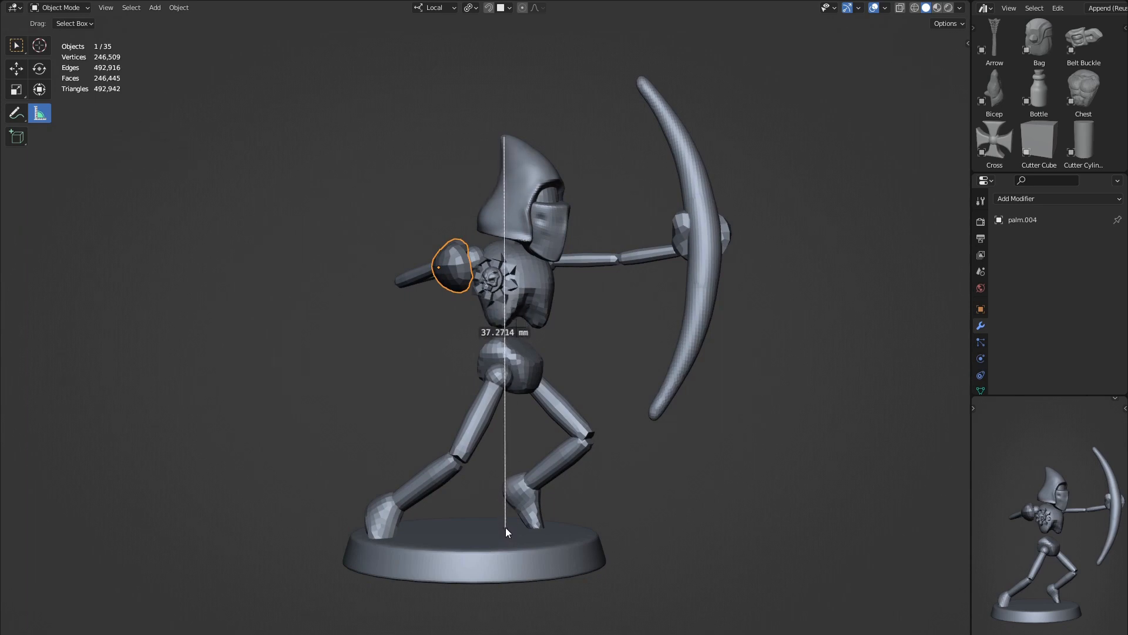
mouse_move(411, 103)
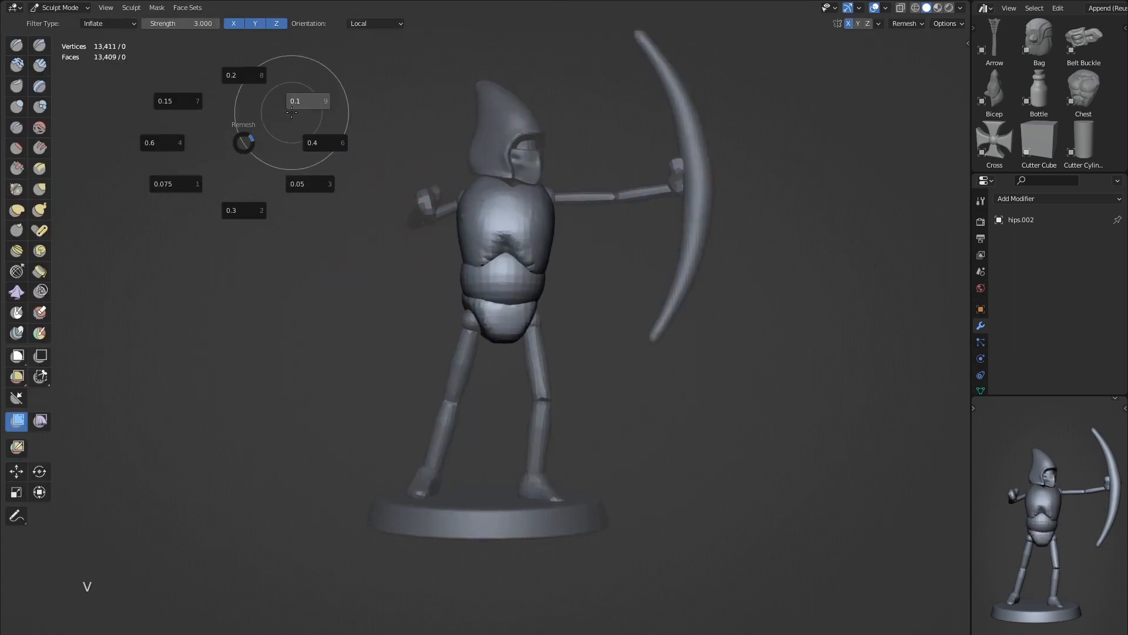
Remesh and sculpt the torso into a draped robe, then join the forward arm pieces with Ctrl+J
key(G)
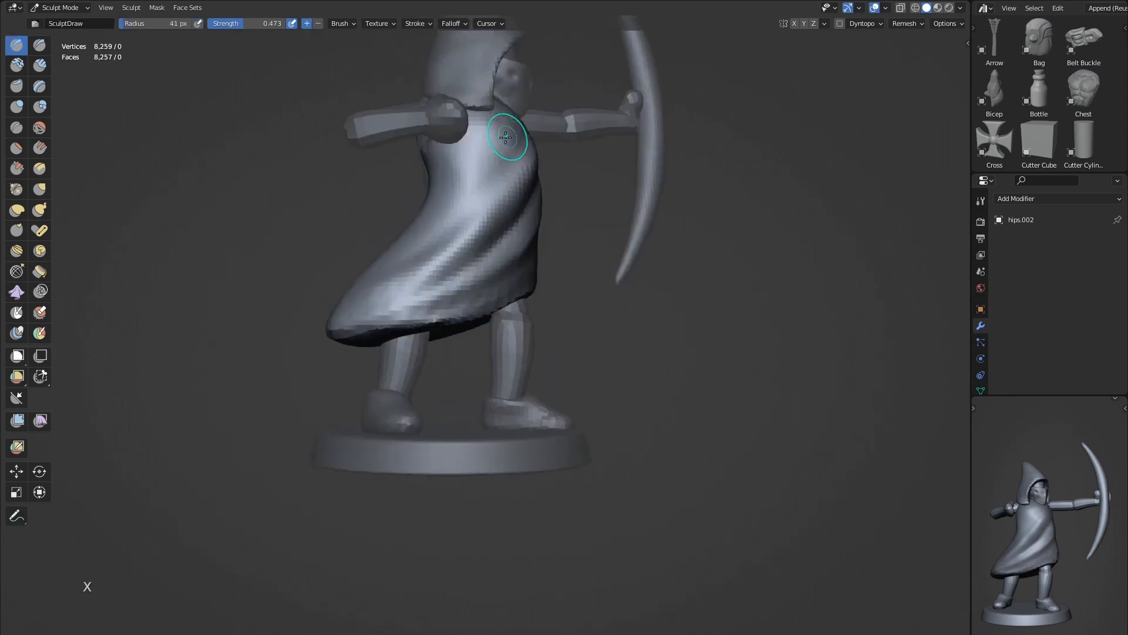
key(])
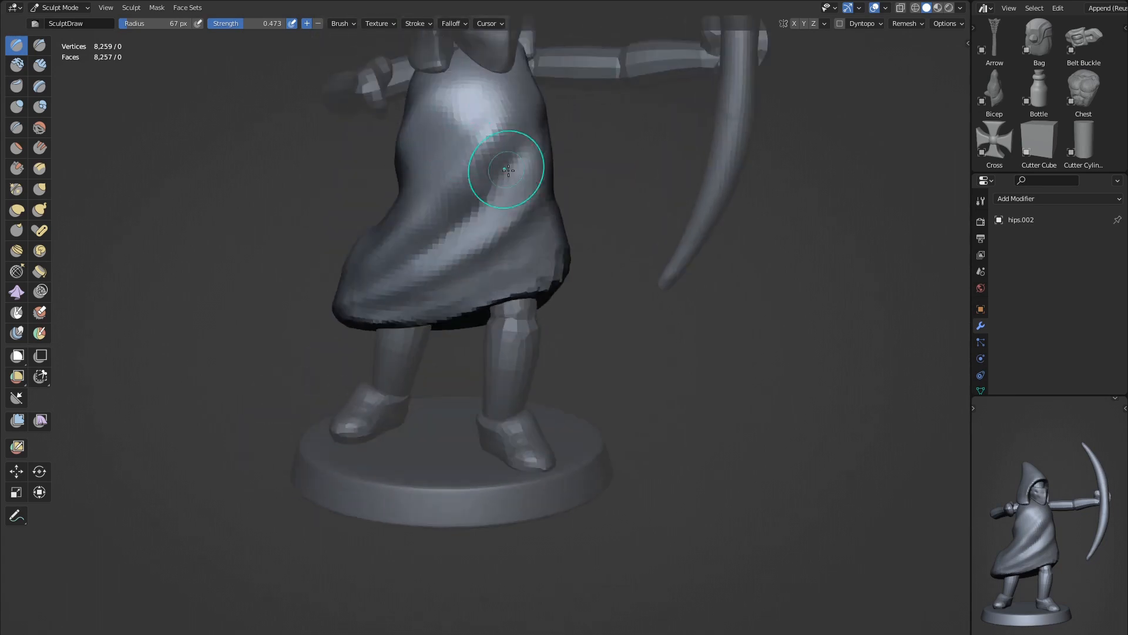
key(Tab)
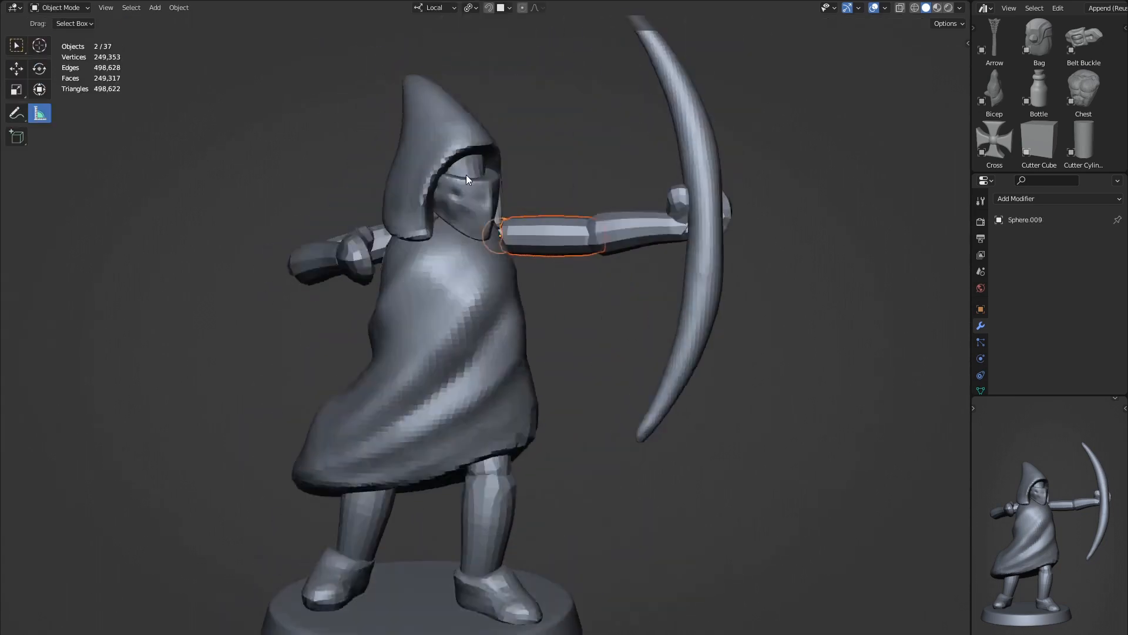
key(ctrl+j)
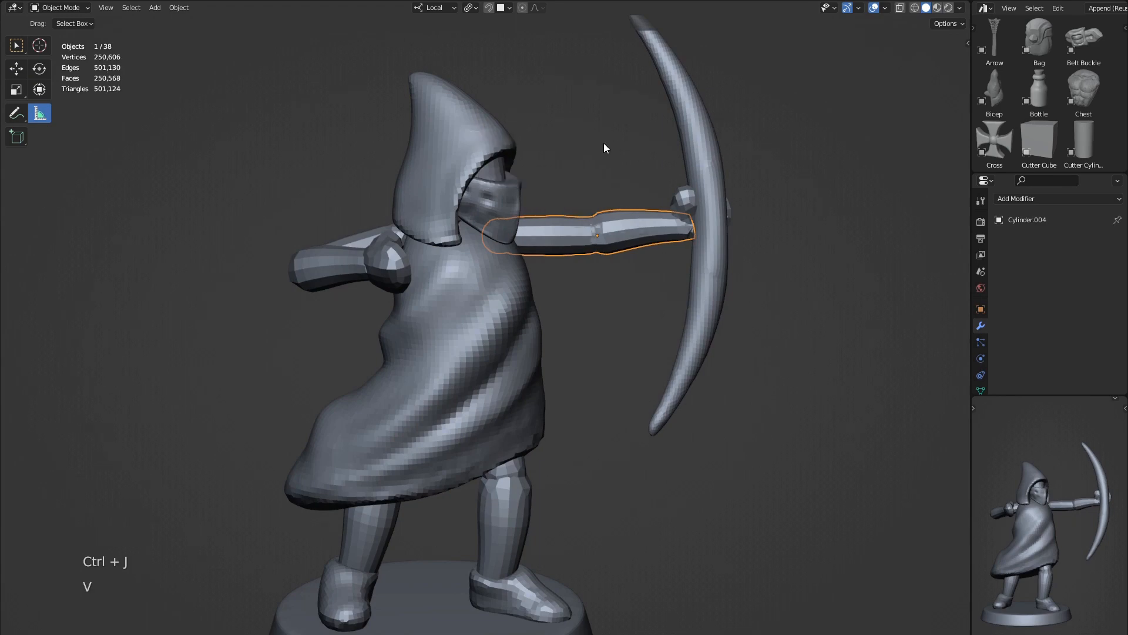
key(q)
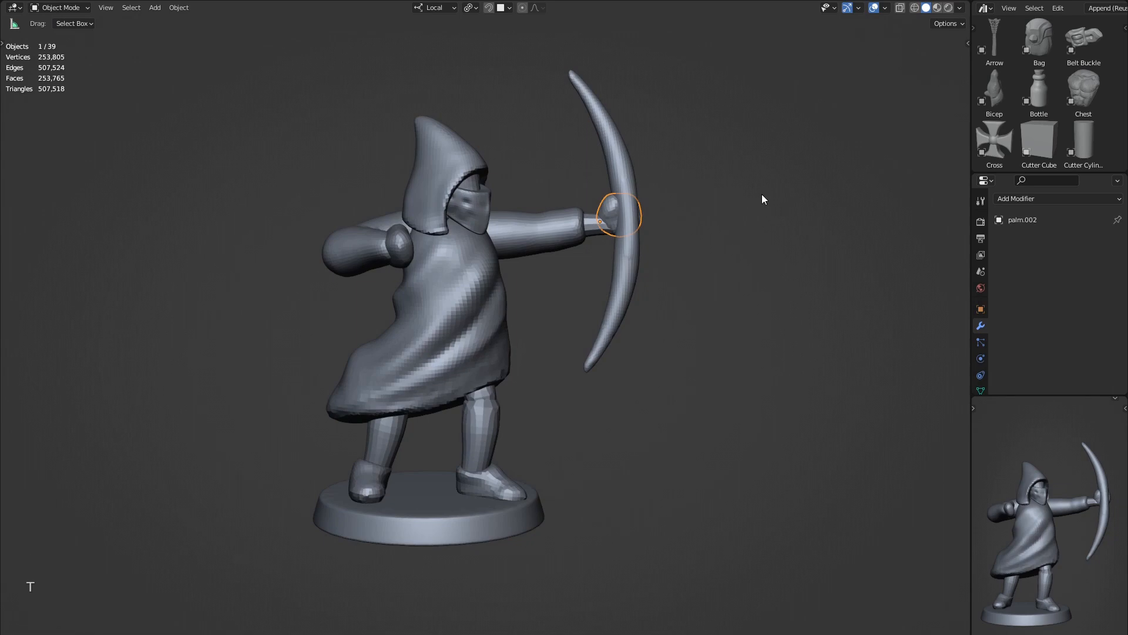
Rotate a sphere fist into place, bending the rear arm toward the chest
key(r)
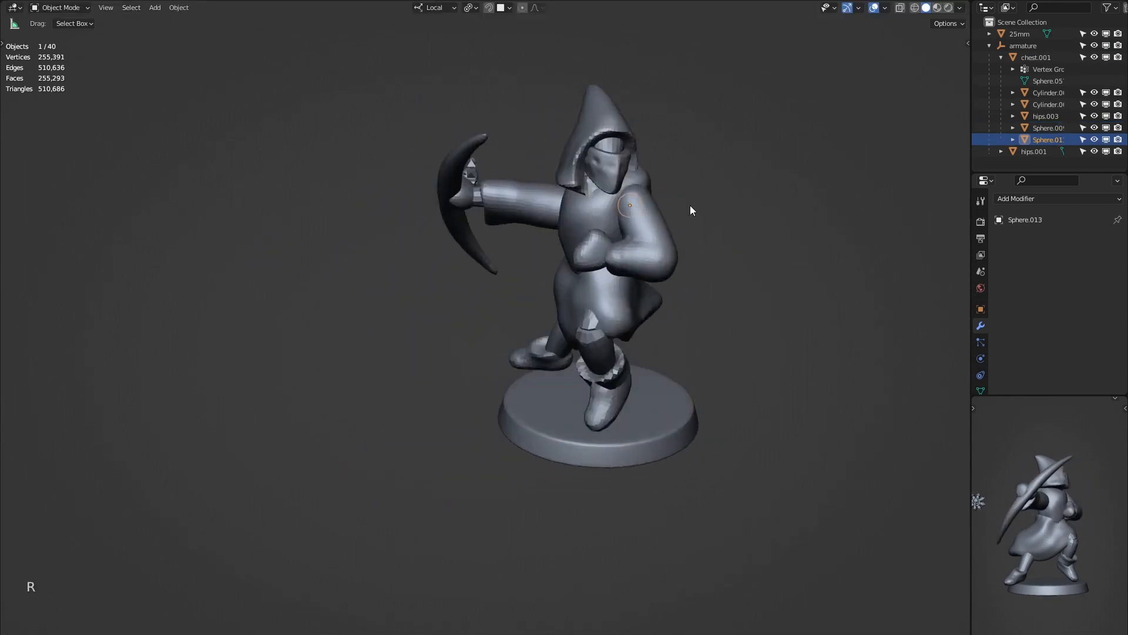
mouse_move(696, 197)
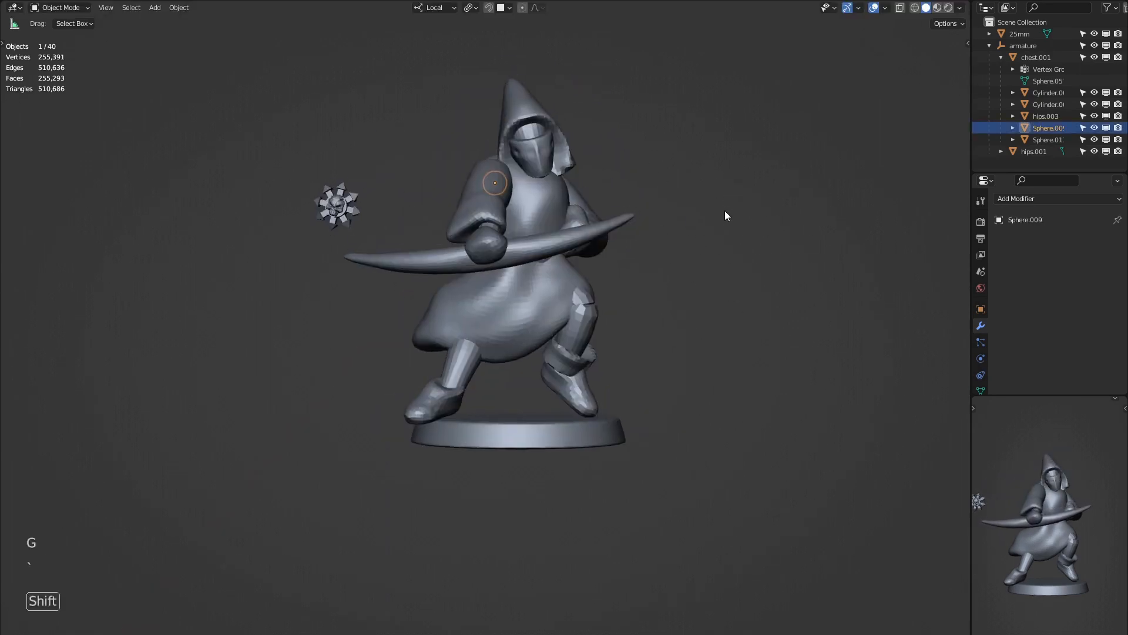
Reframe the view on the reposed archer with the bow held horizontally
key(Home)
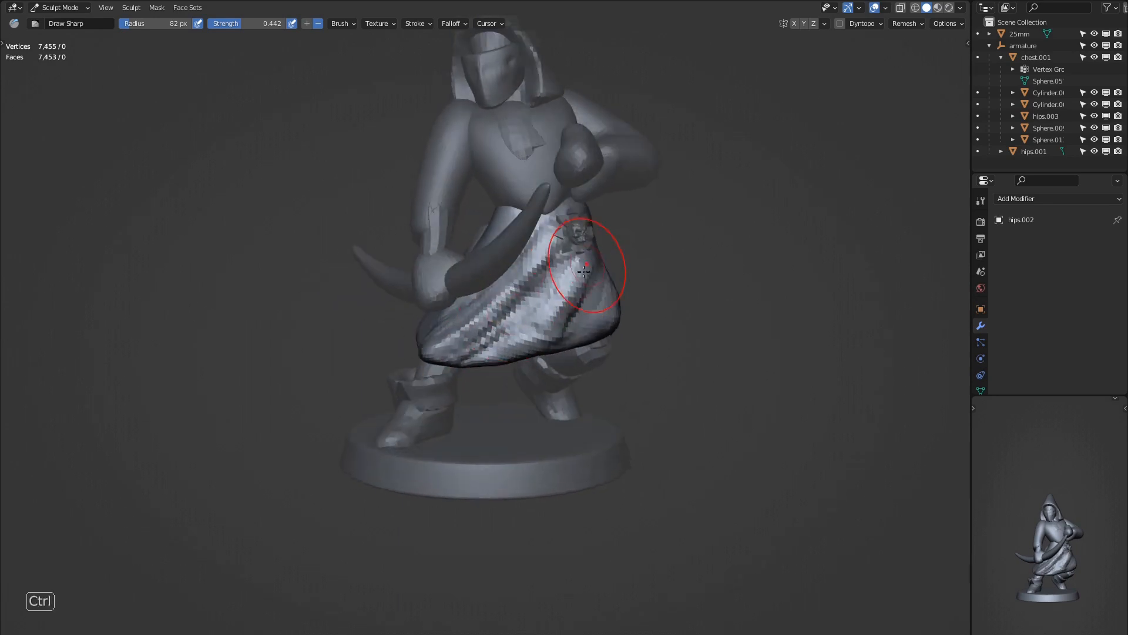
Cut inverted Draw Sharp grooves and a torn notch into the back hem of the robe
key(shift+f)
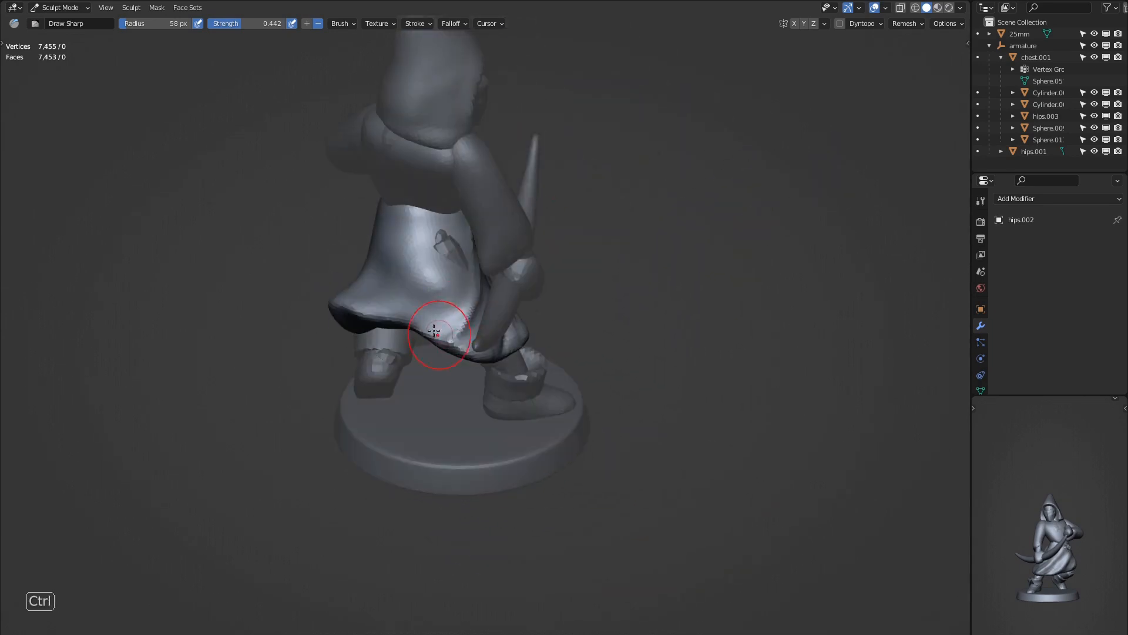
key(z)
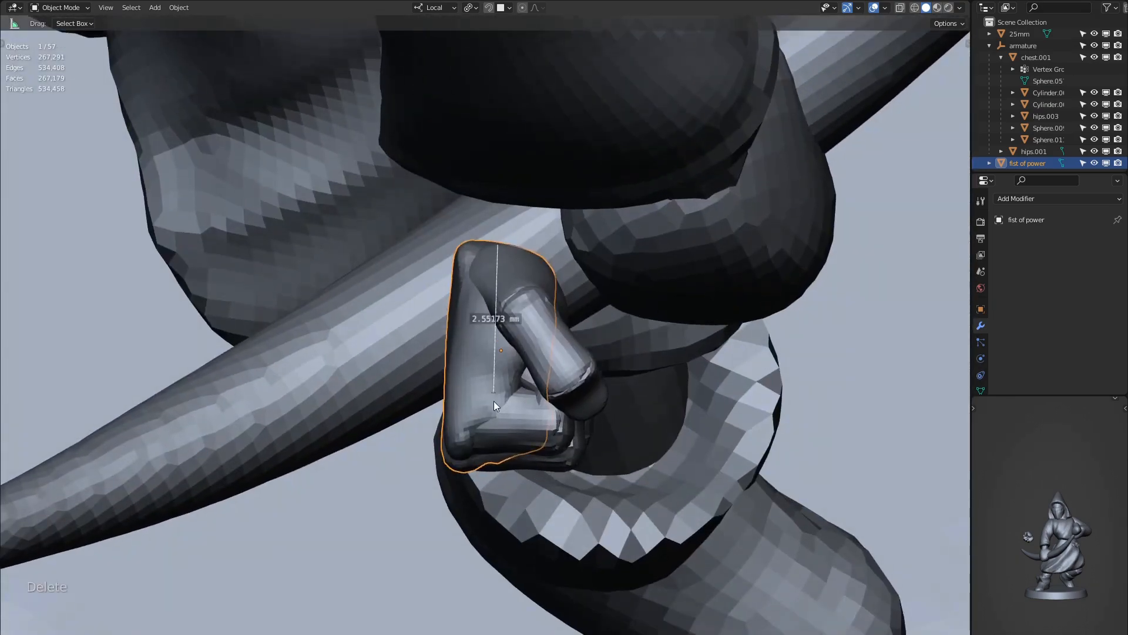
Frame the view, then move and scale the fist of power onto the bow grip
key(Home)
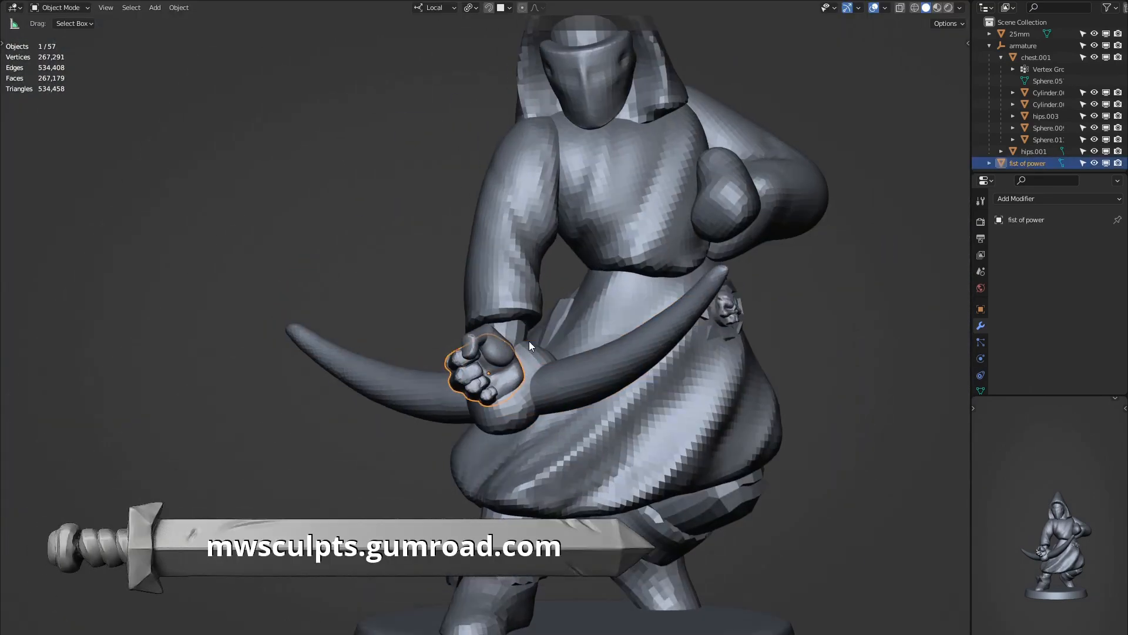
key(g)
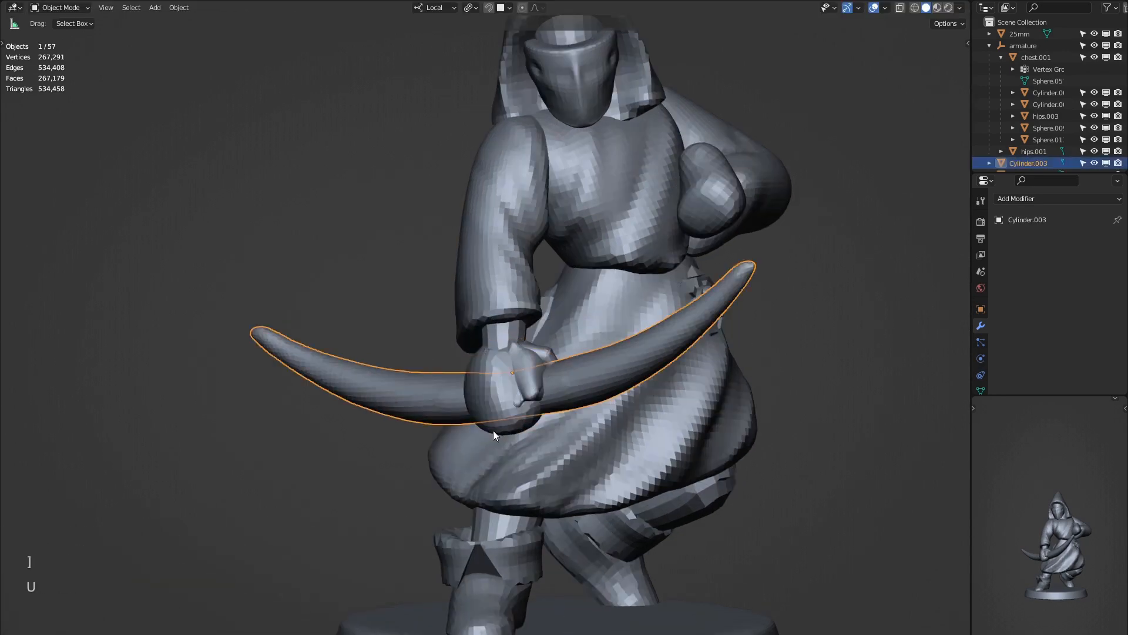
key(s)
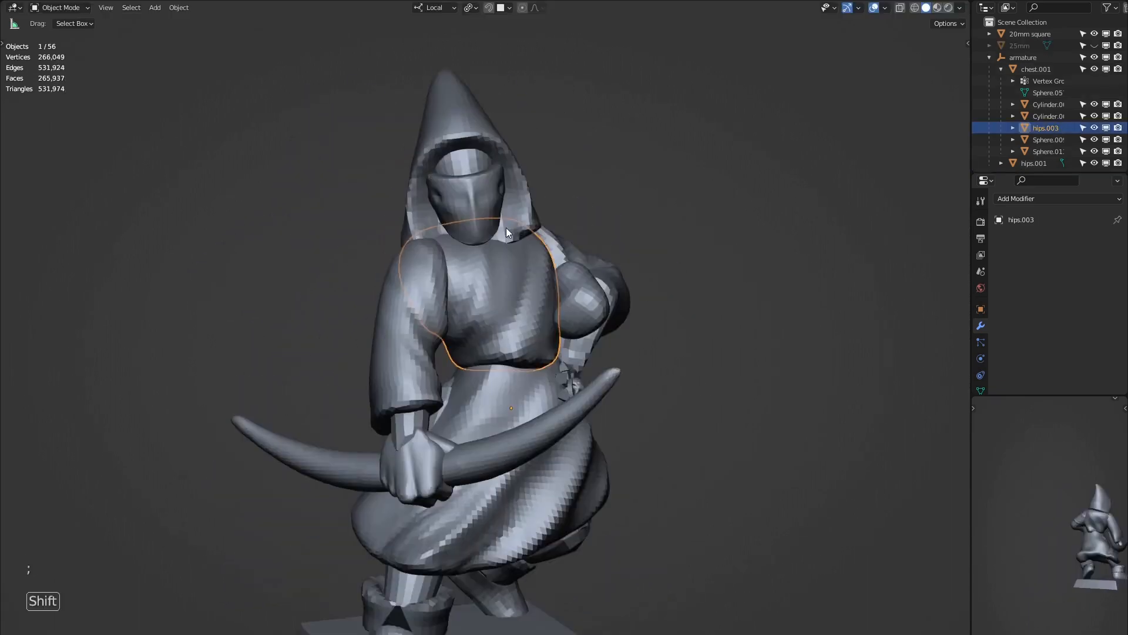
Join the pieces, then flatten the cutting block vertically and rotate it against the chest
key(ctrl+j)
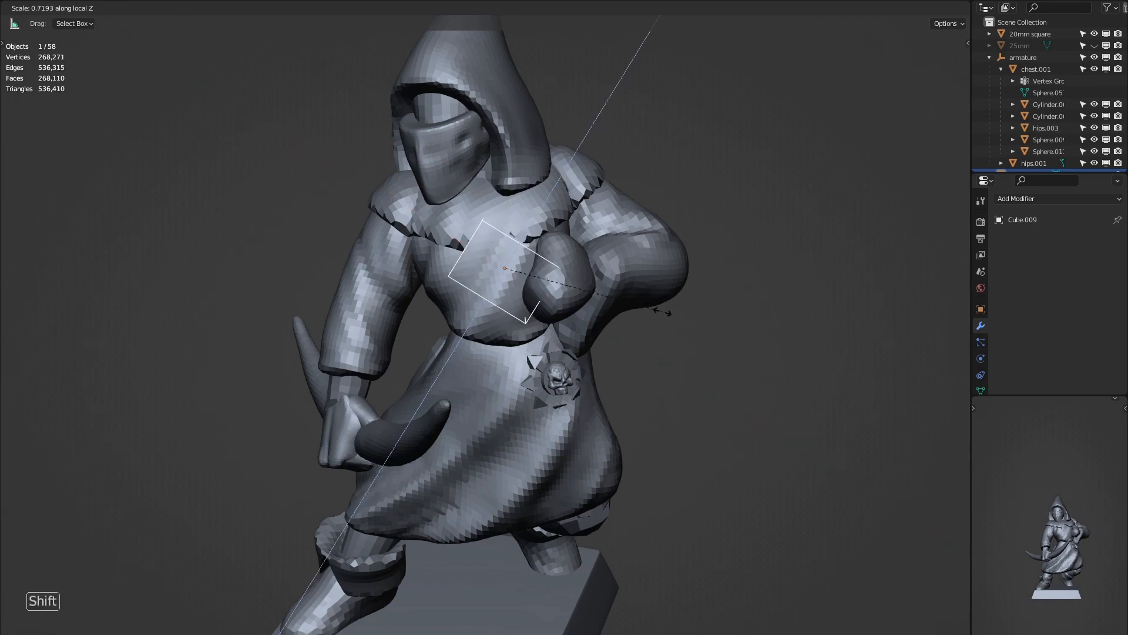
key(Tab)
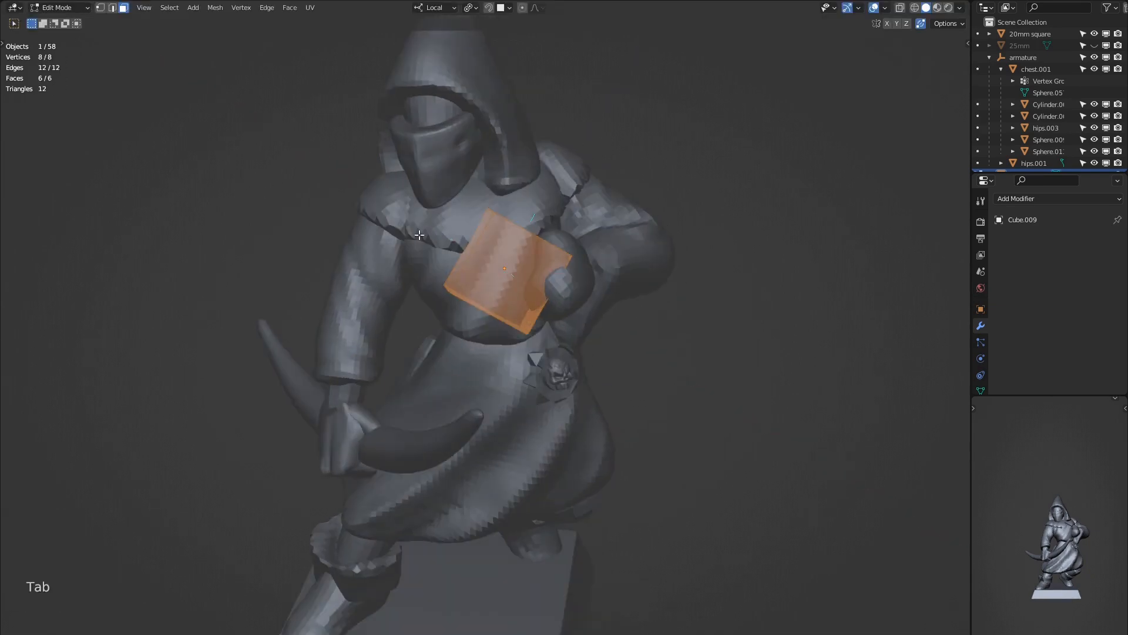
key(s)
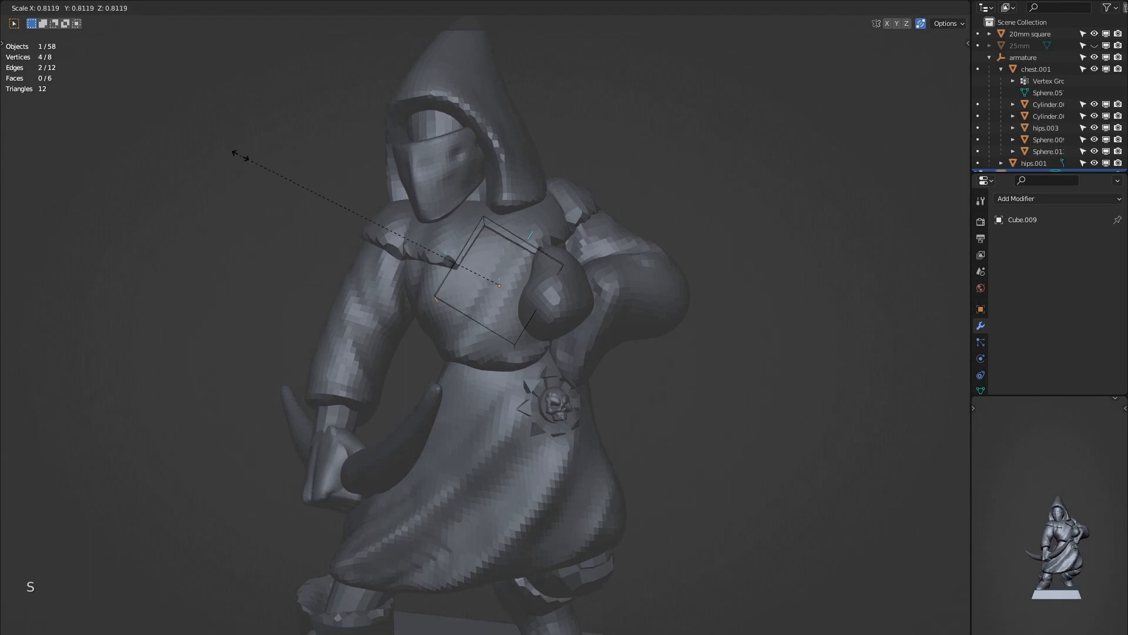
key(z)
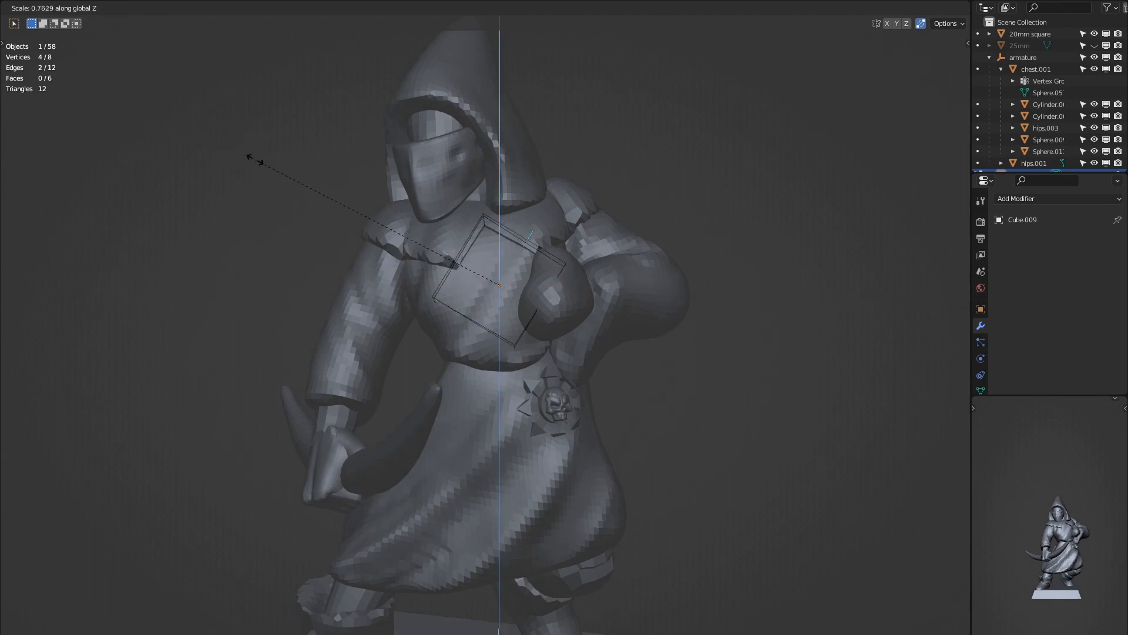
key(Tab)
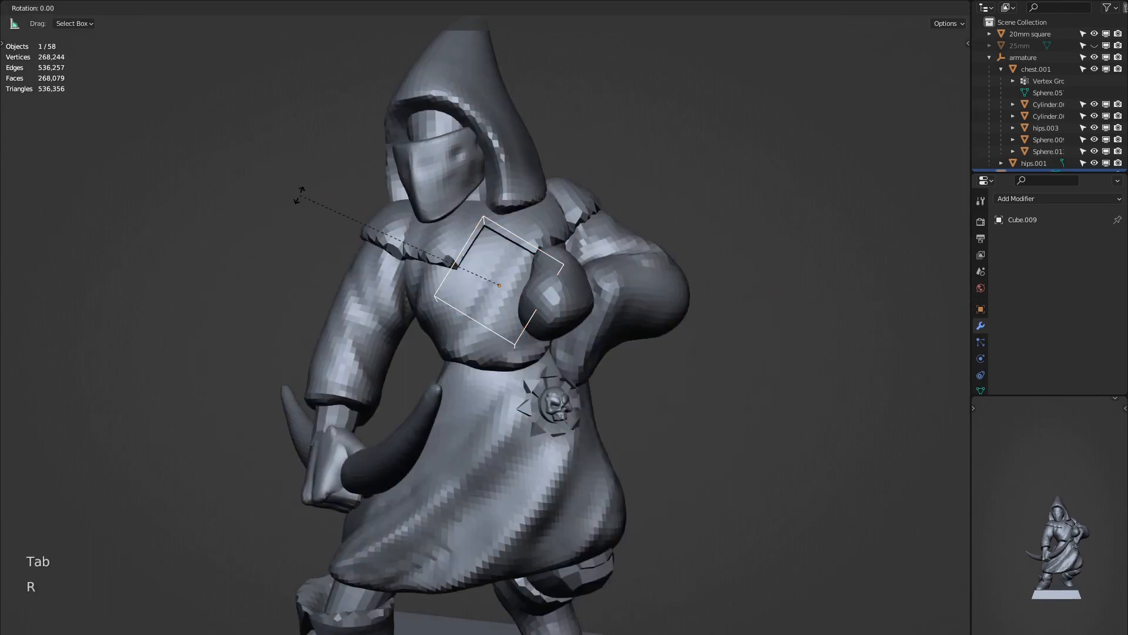
key(Tab)
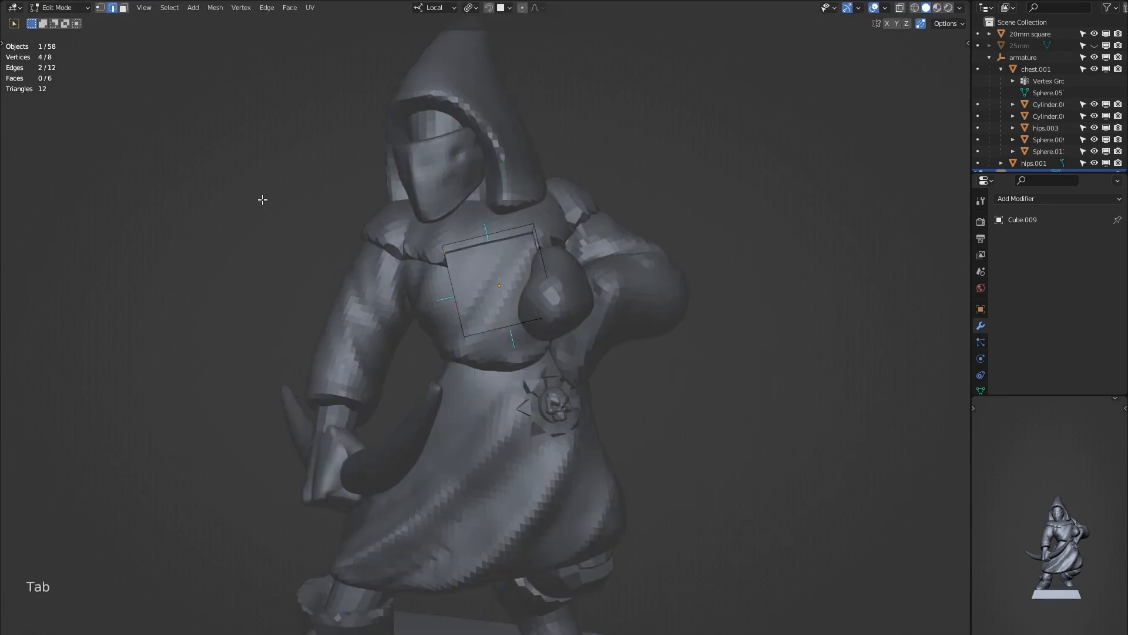
key(Tab)
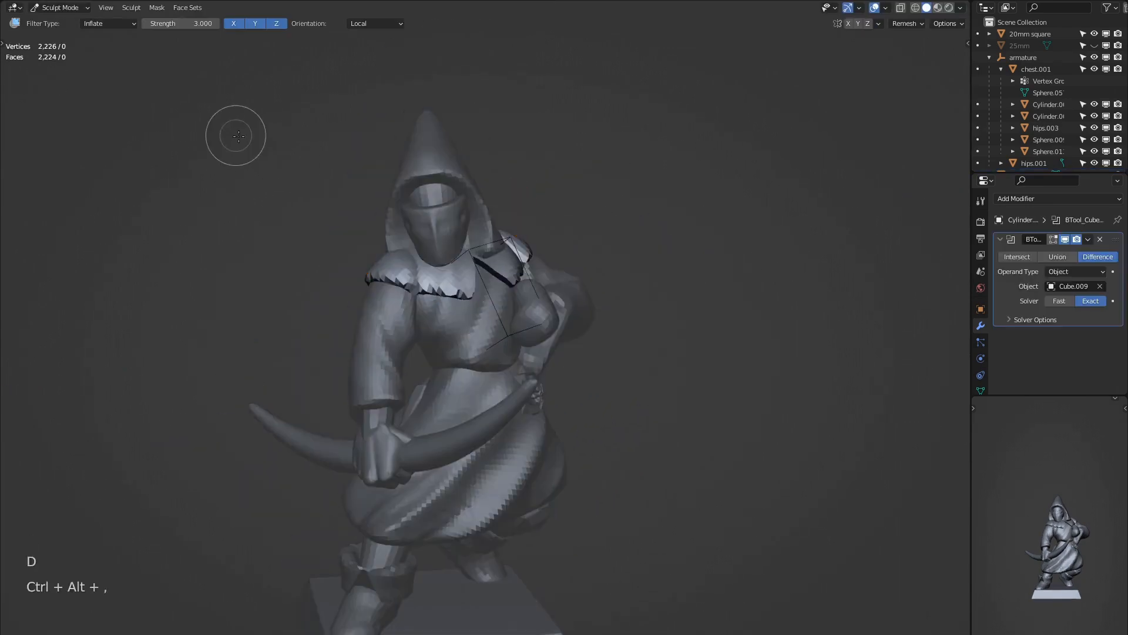
key(Home)
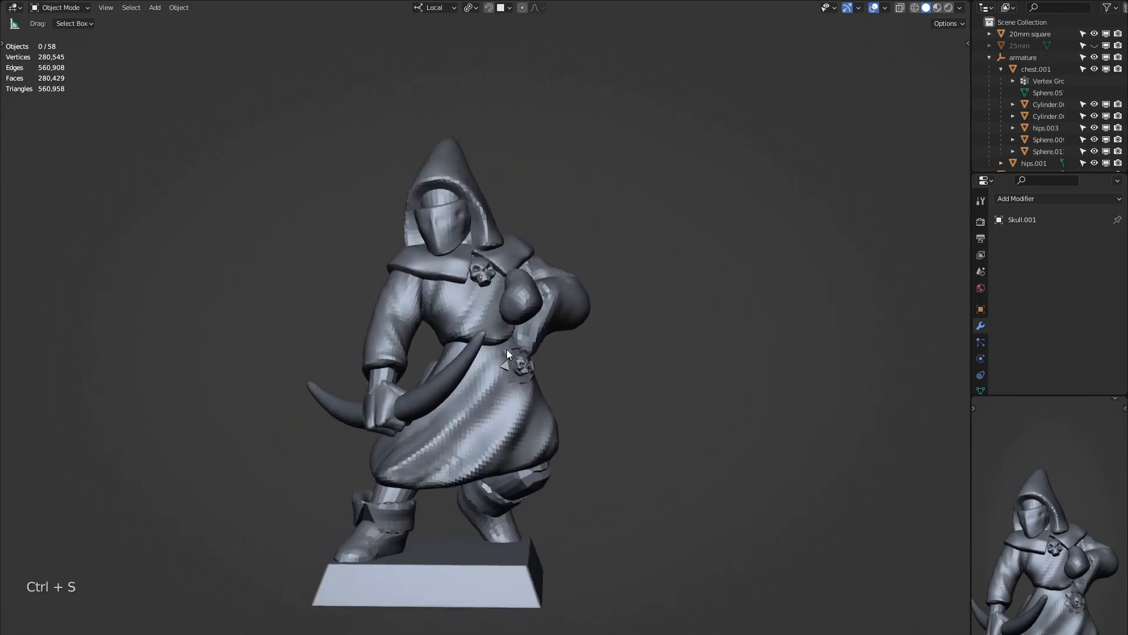
Add an Array modifier to the belt block with relative offset turned off
key(Tab)
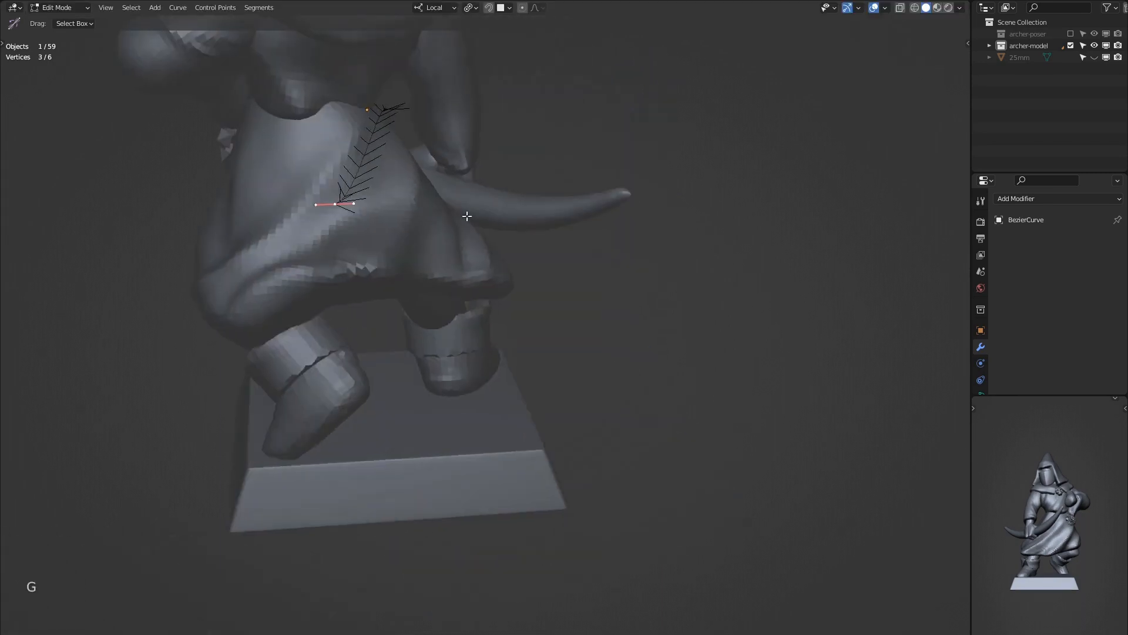
key(Tab)
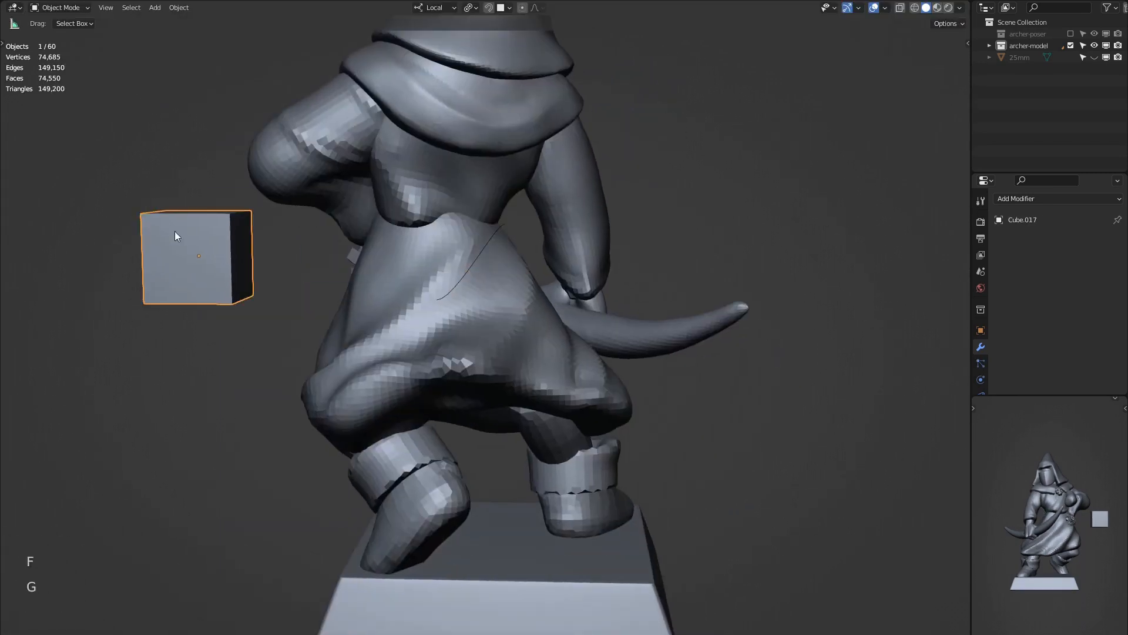
click(1056, 199)
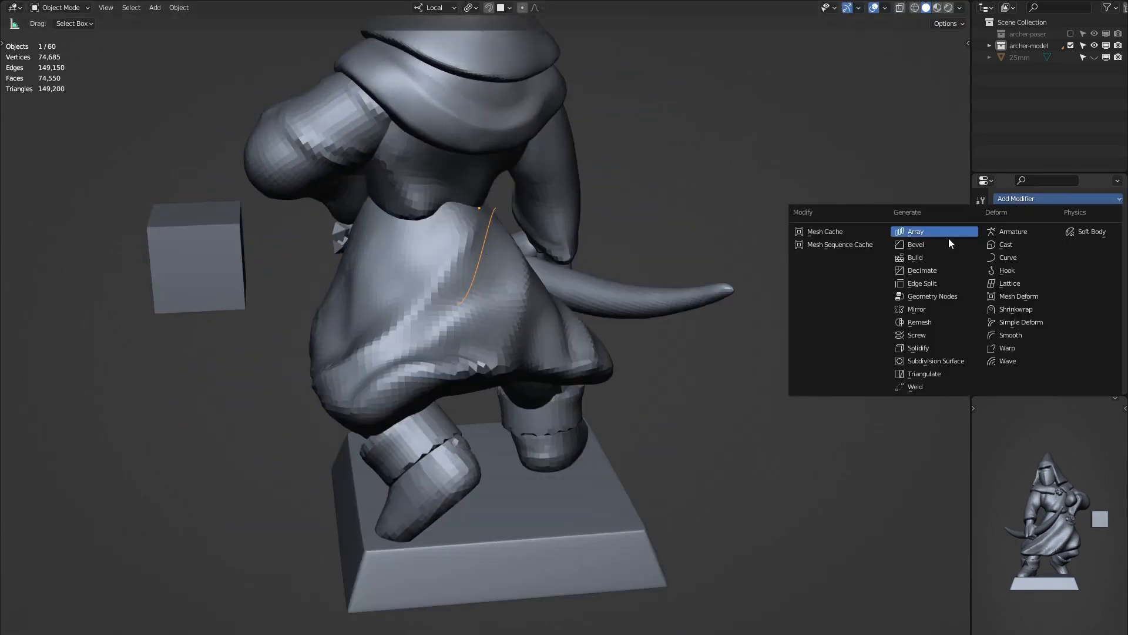
click(199, 265)
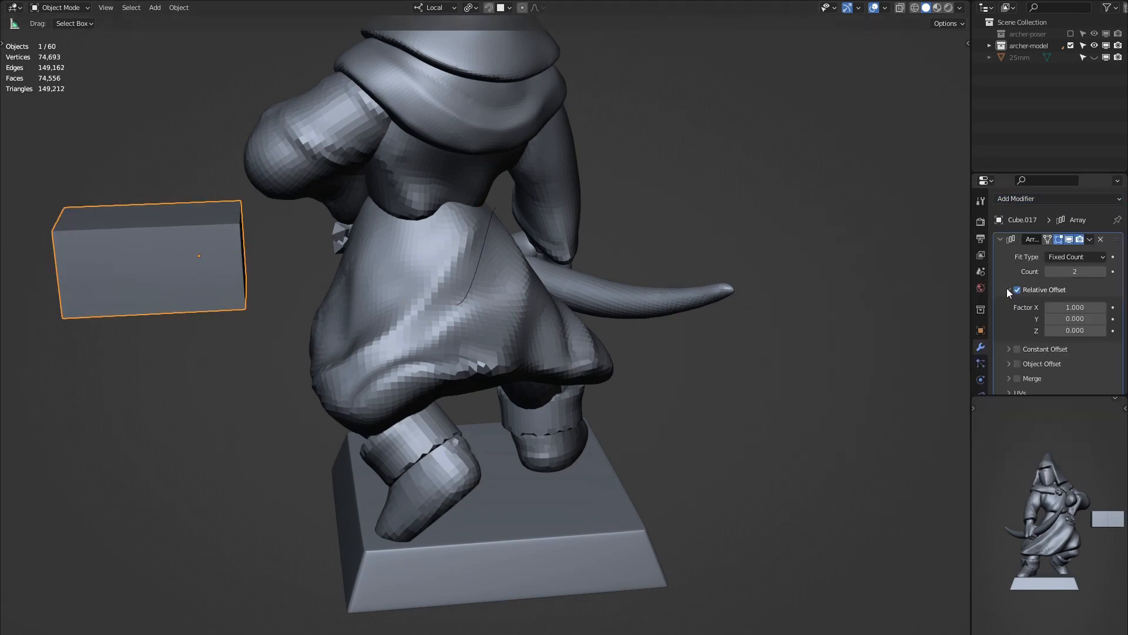
click(1078, 288)
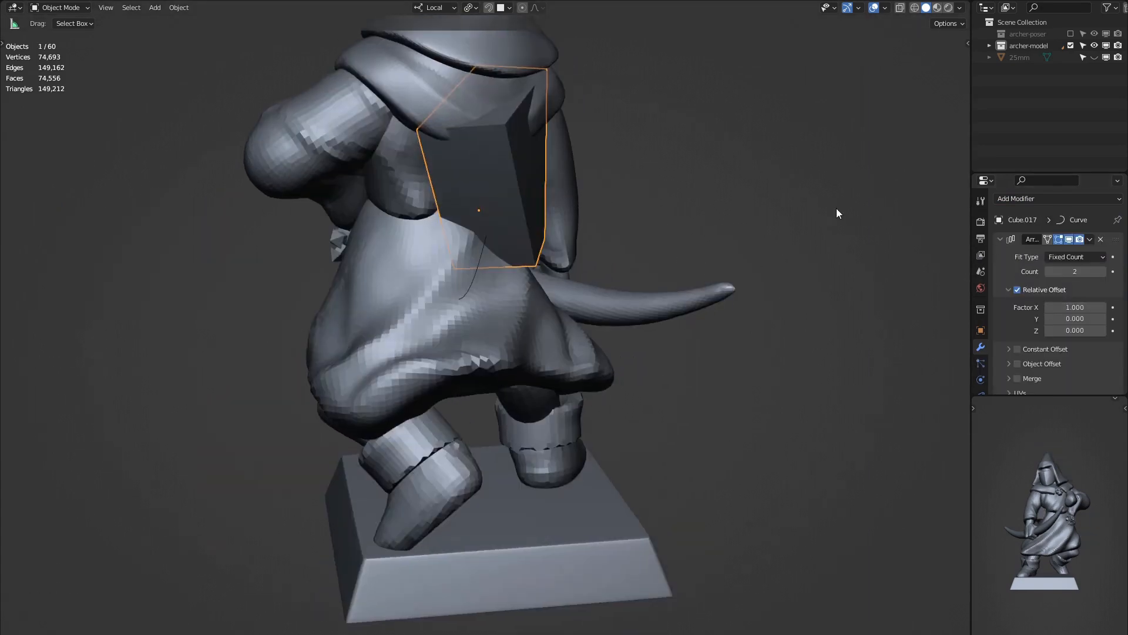
click(1009, 319)
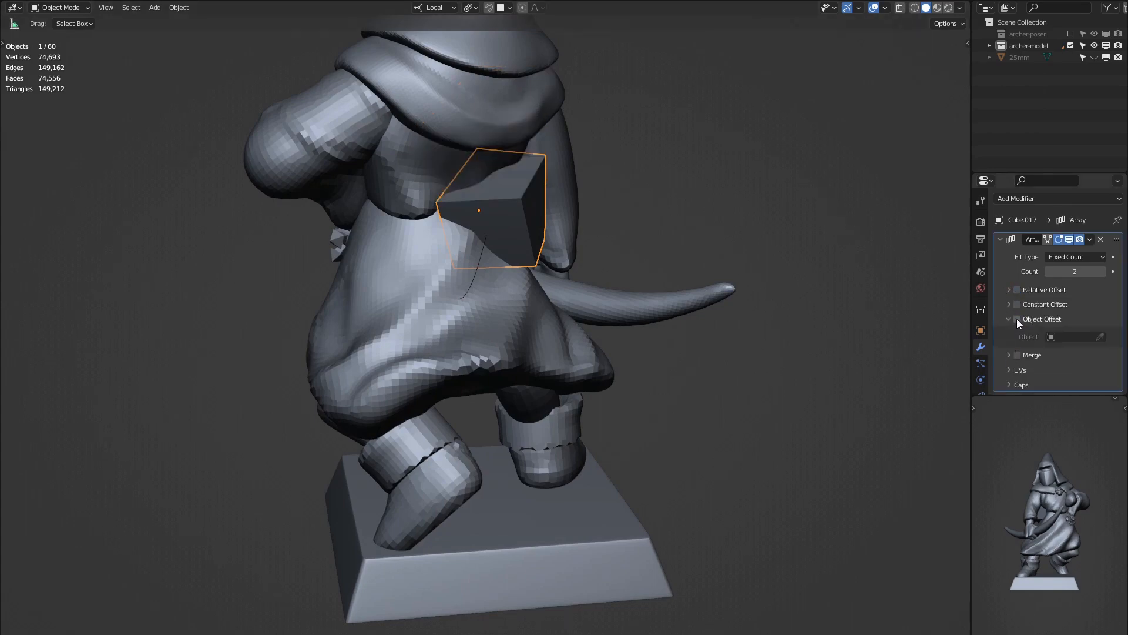
click(1009, 318)
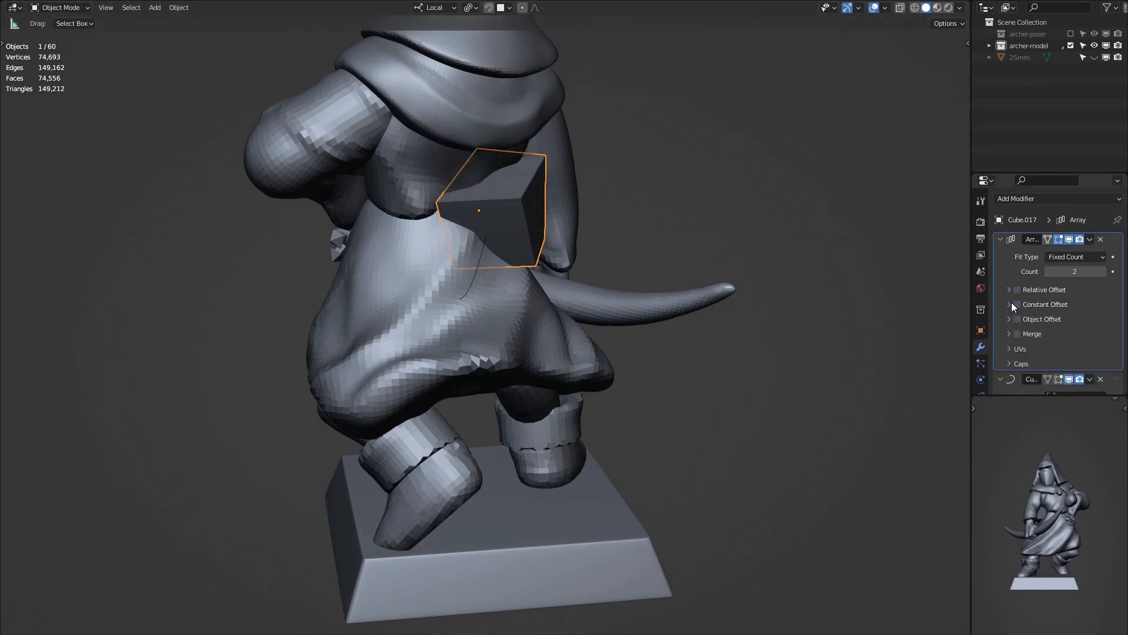
click(1075, 257)
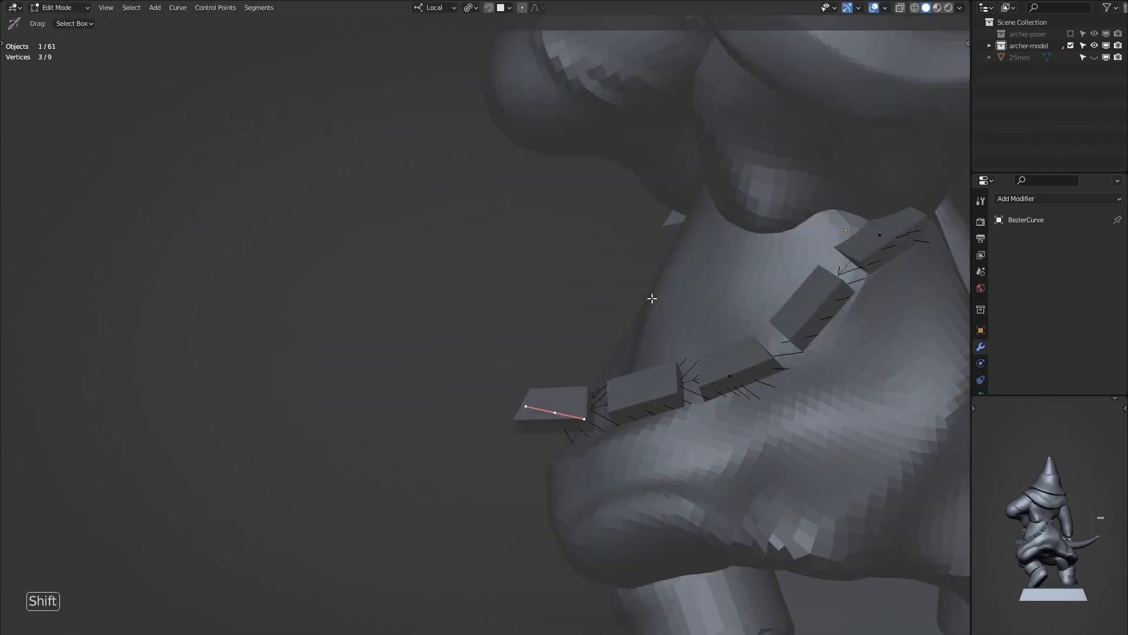
Shape the Bezier belt curve along the waist and adjust the spacing between blocks
key(s)
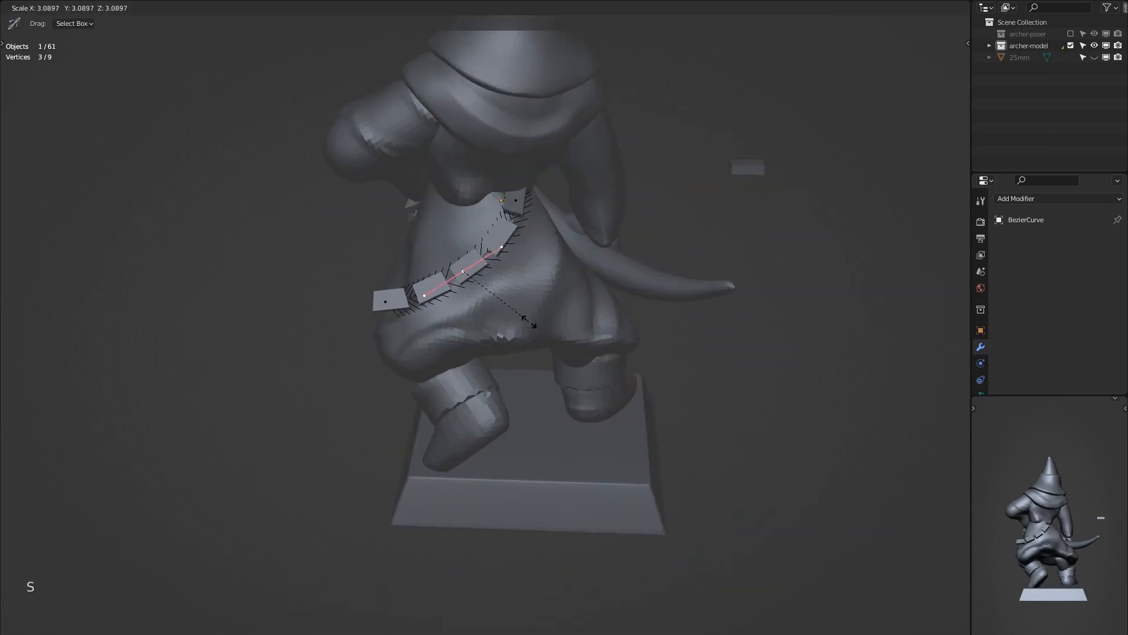
key(g)
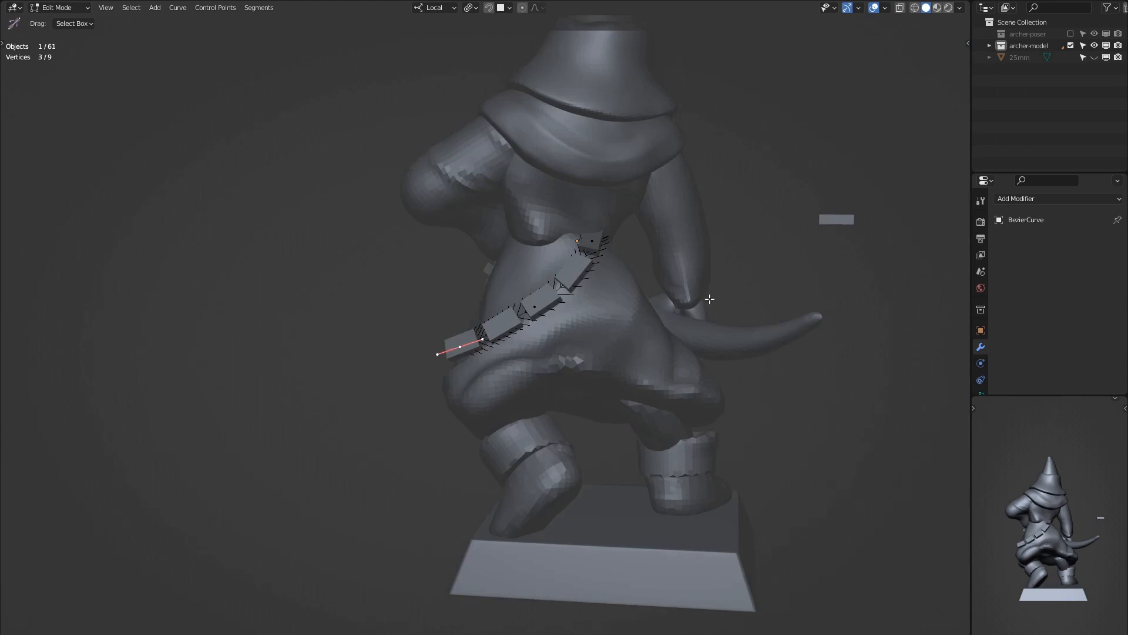
key(Tab)
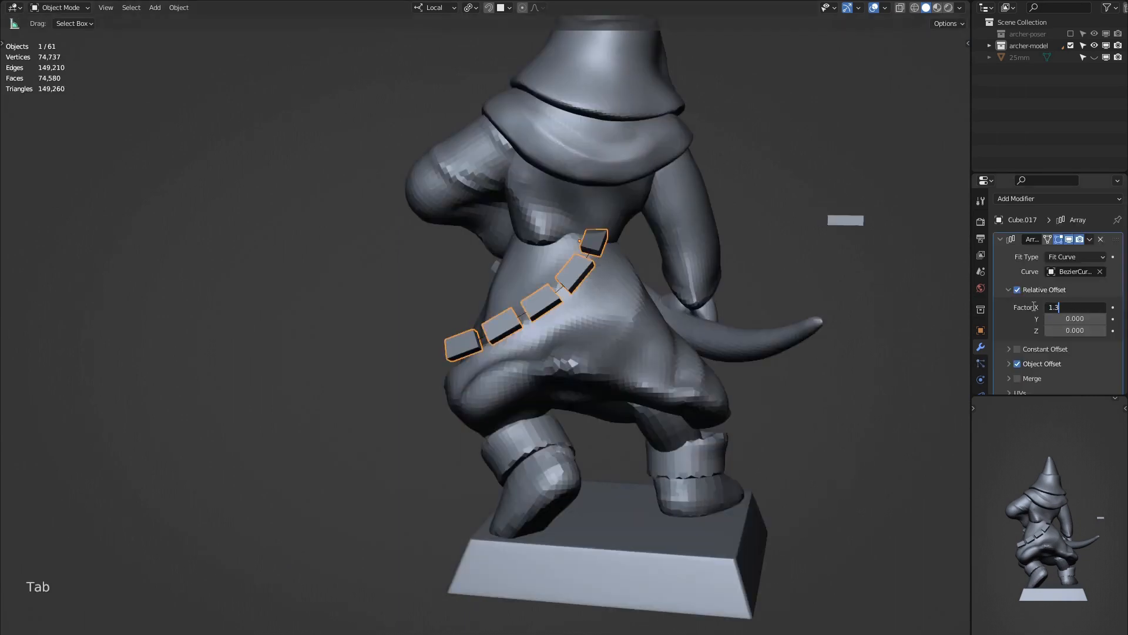
click(1074, 308)
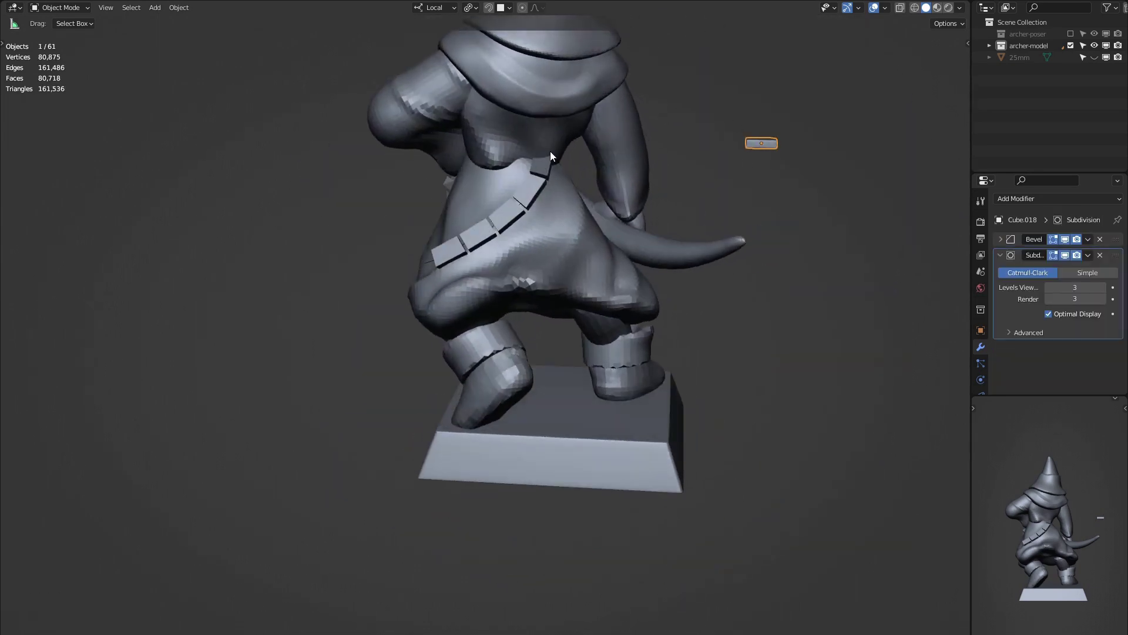
key(Ctrl+C)
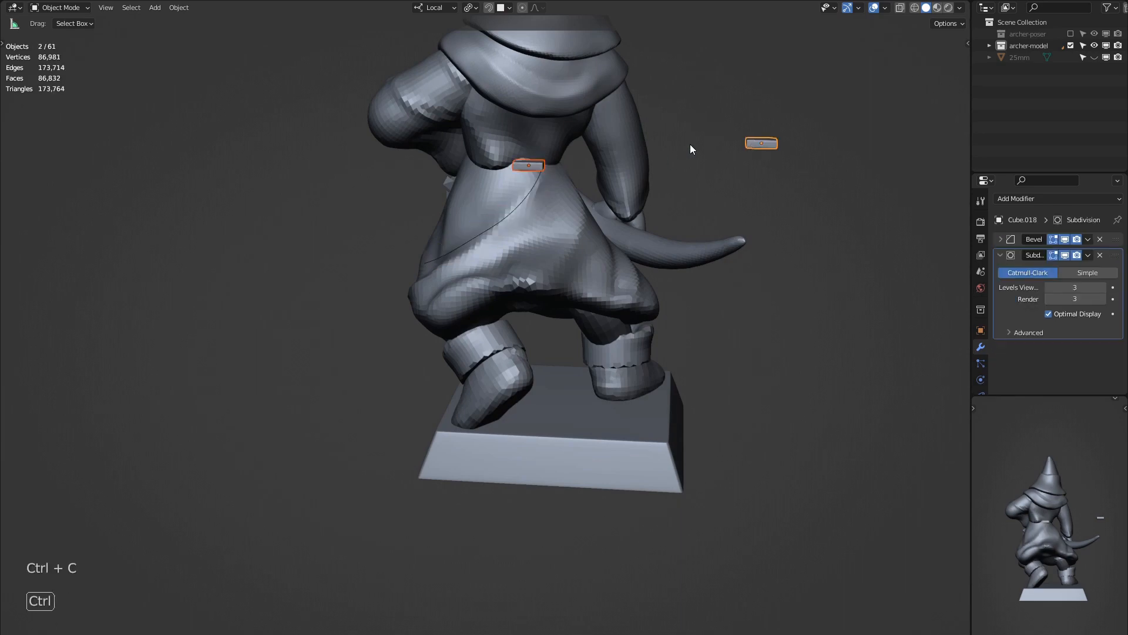
click(1088, 254)
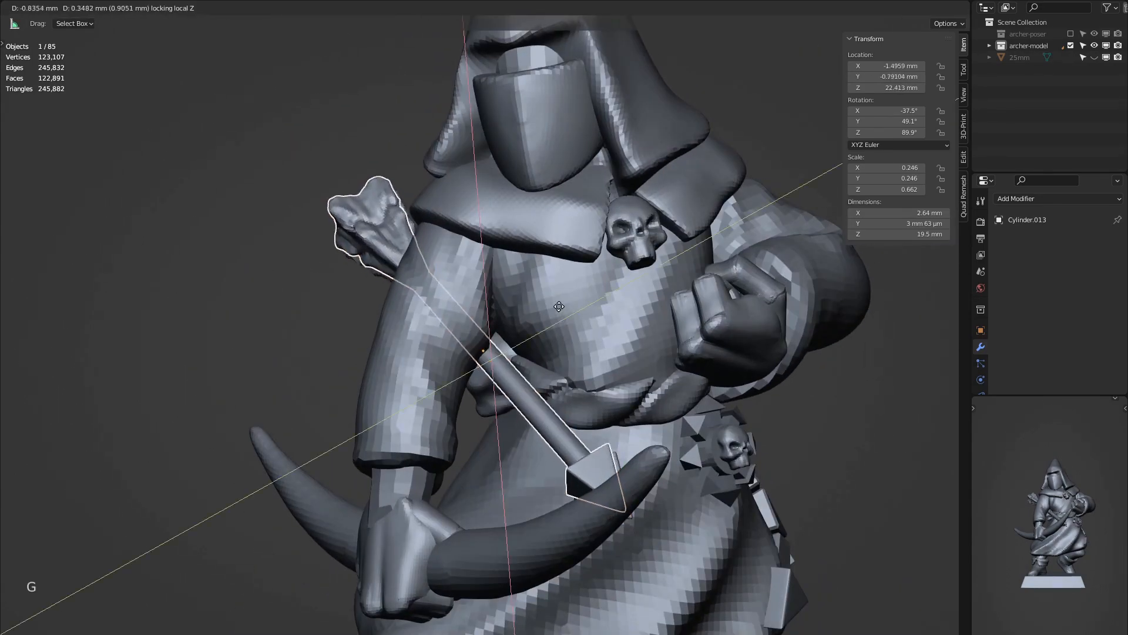
Duplicate two arrows and slide them along their length into the quiver
key(alt+d)
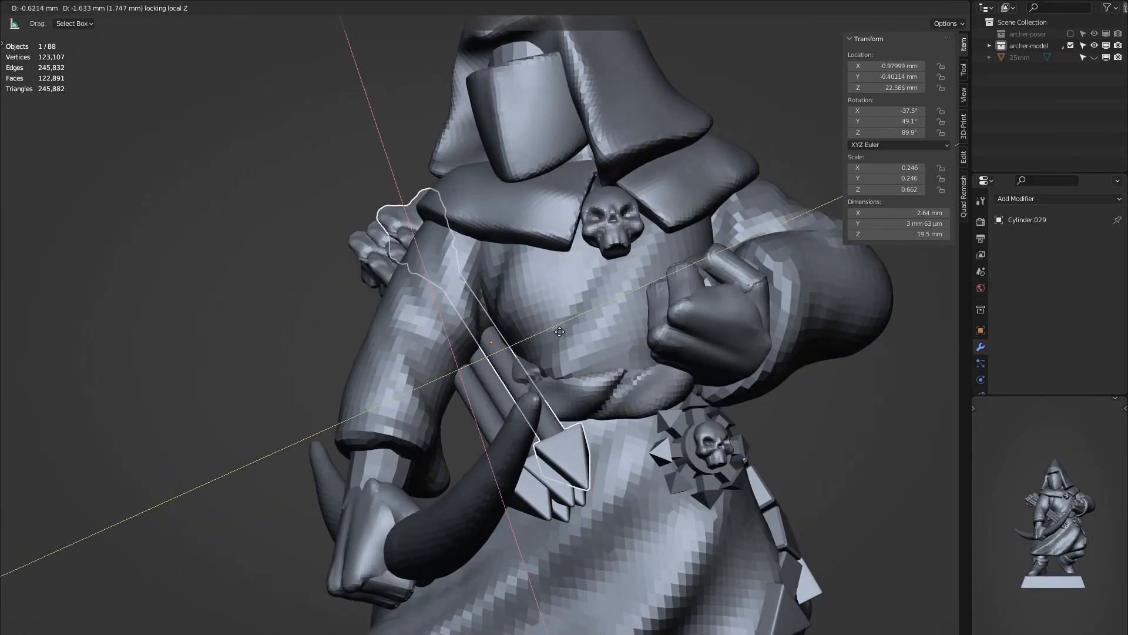
key(alt+d)
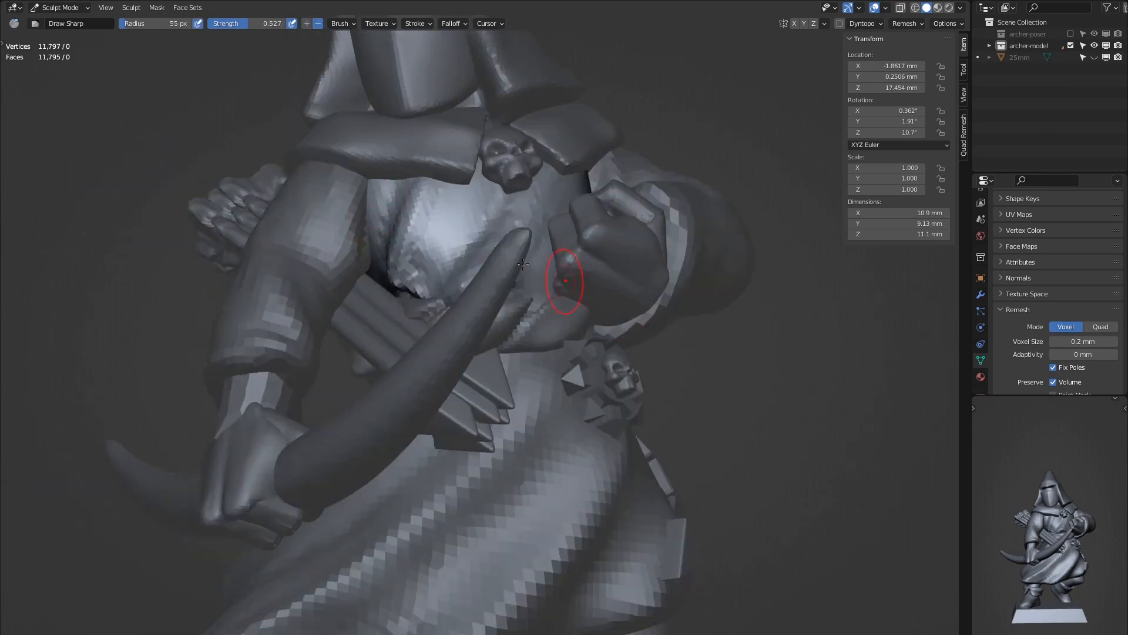
Move an individual finger piece of the clenched fist
key(g)
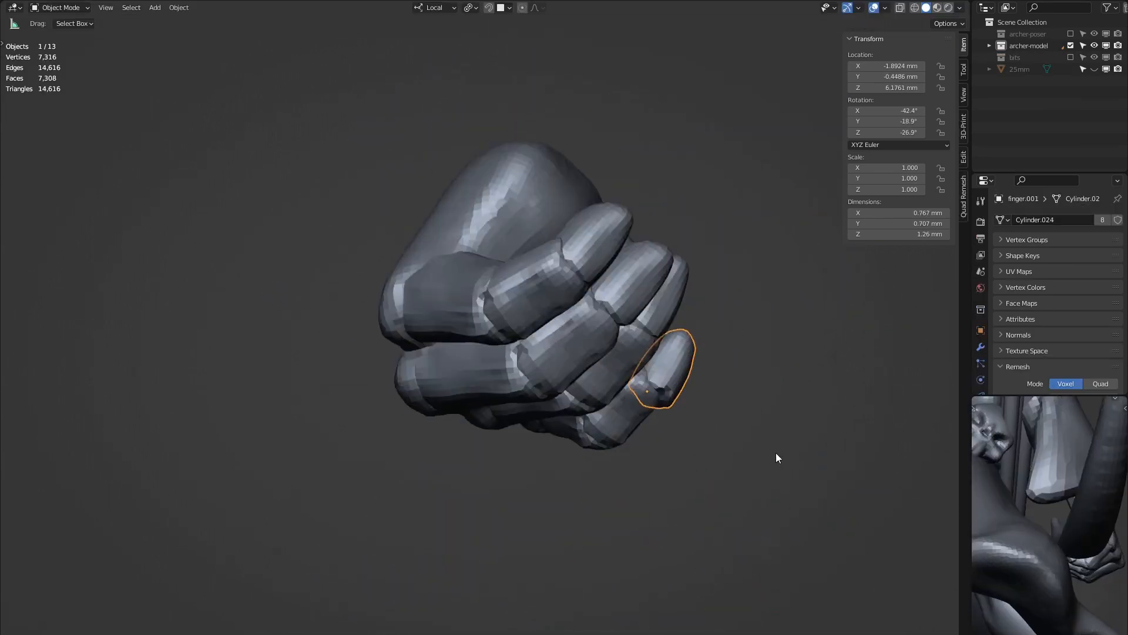
Rotate a finger object of the clenched fist into position
key(r)
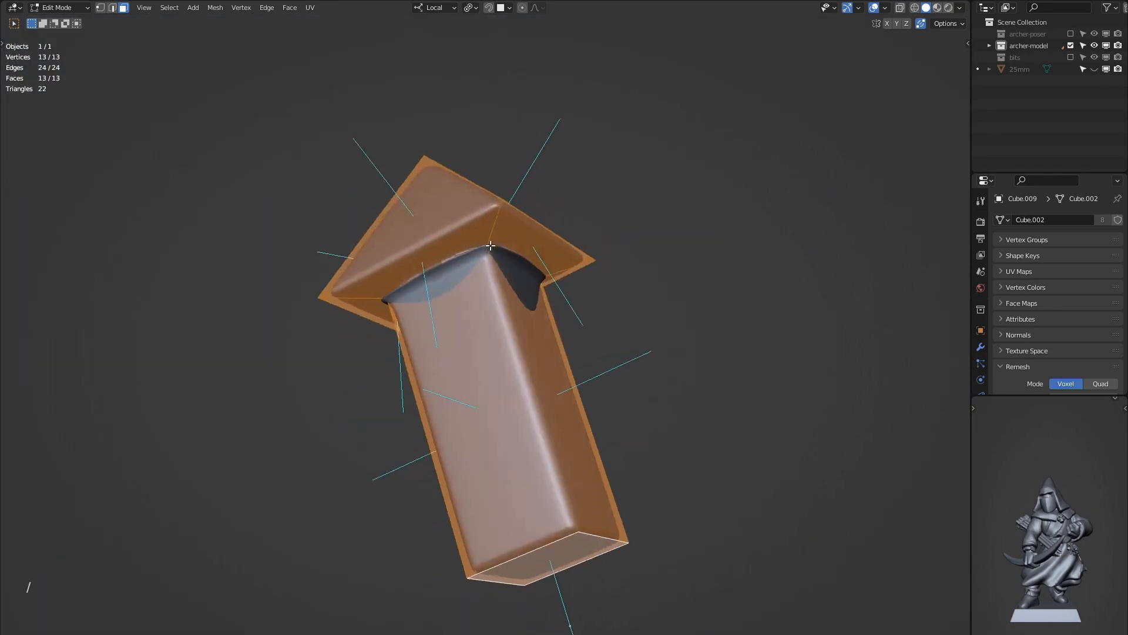
Isolate the arrow-shaped piece to work on it by itself
key(g)
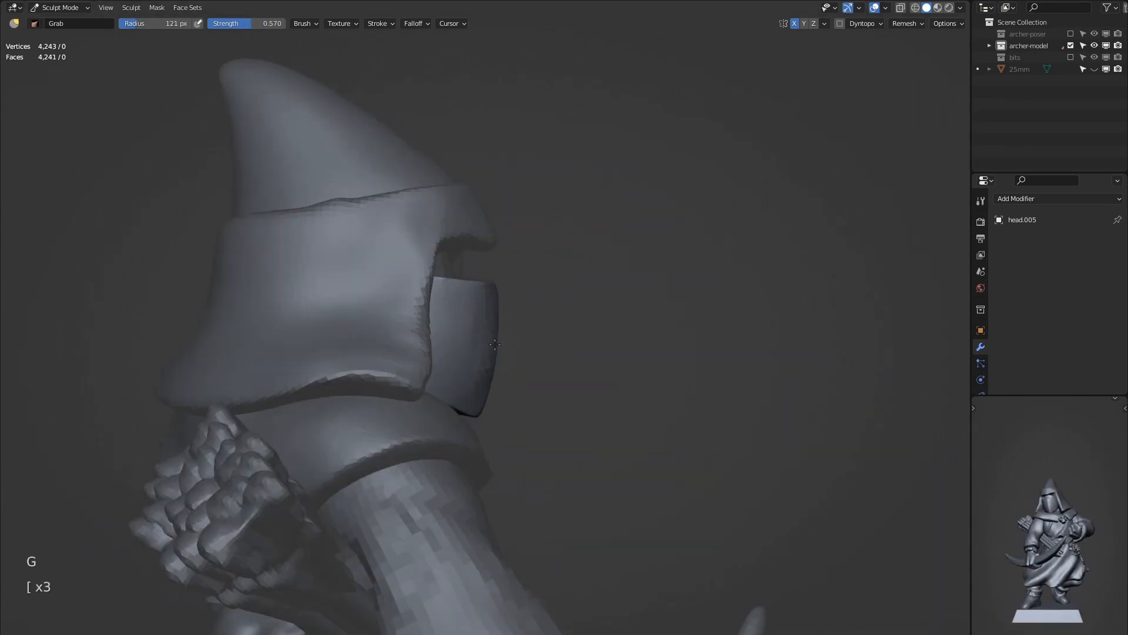
mouse_move(772, 291)
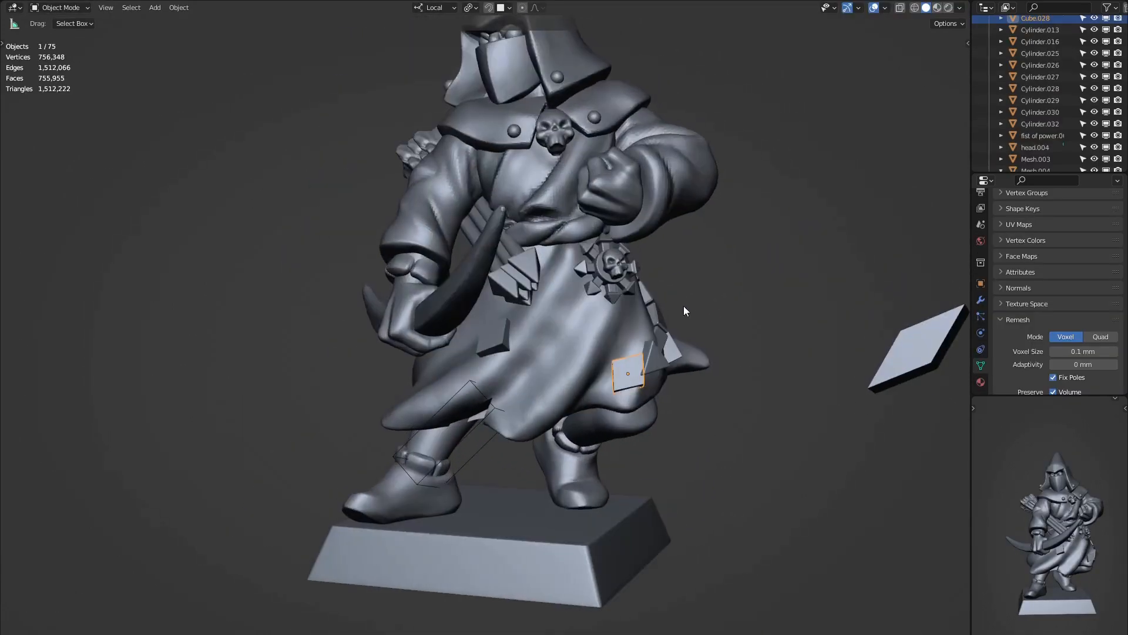
Rotate the diamond plane and duplicate copies onto the lower robe
key(r)
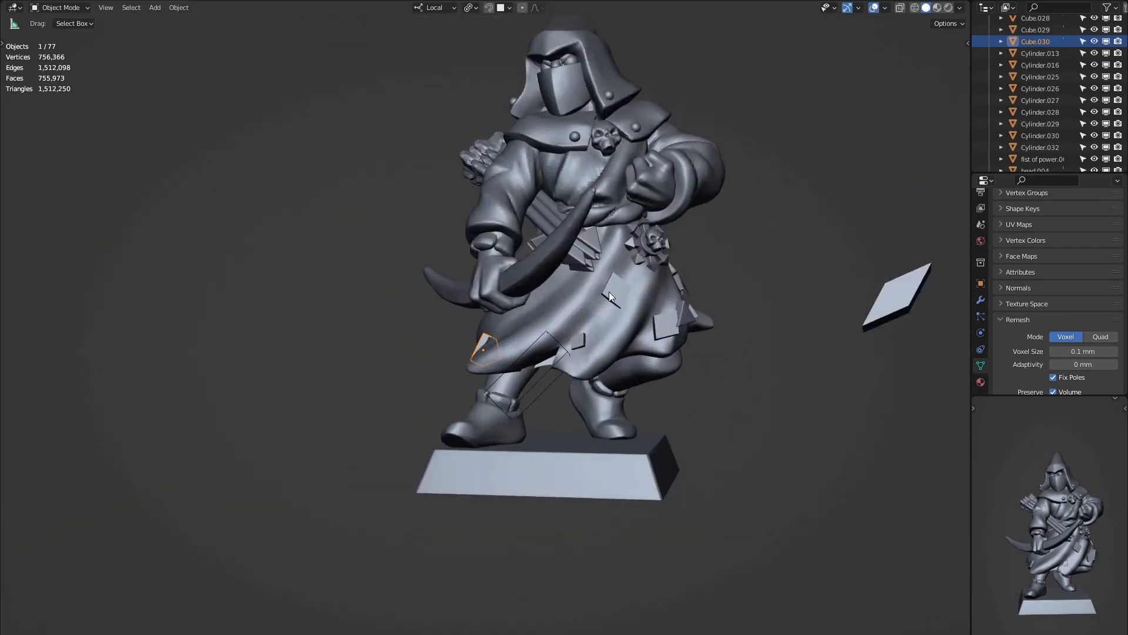
key(shift+d)
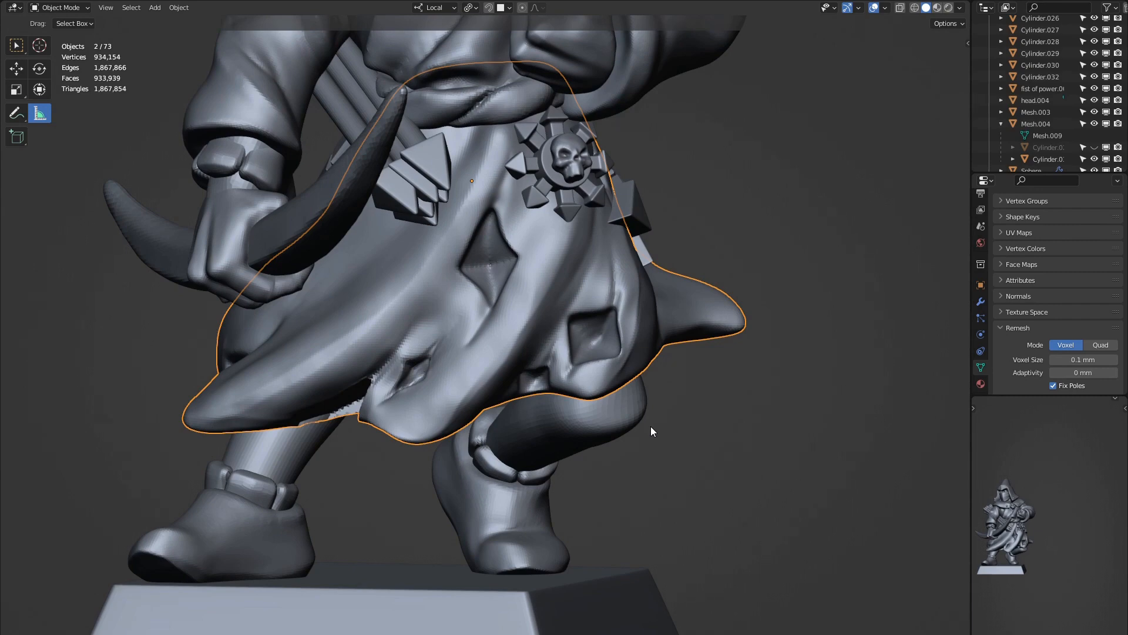
Select the lower robe and switch modes to work on the torn holes
click(58, 7)
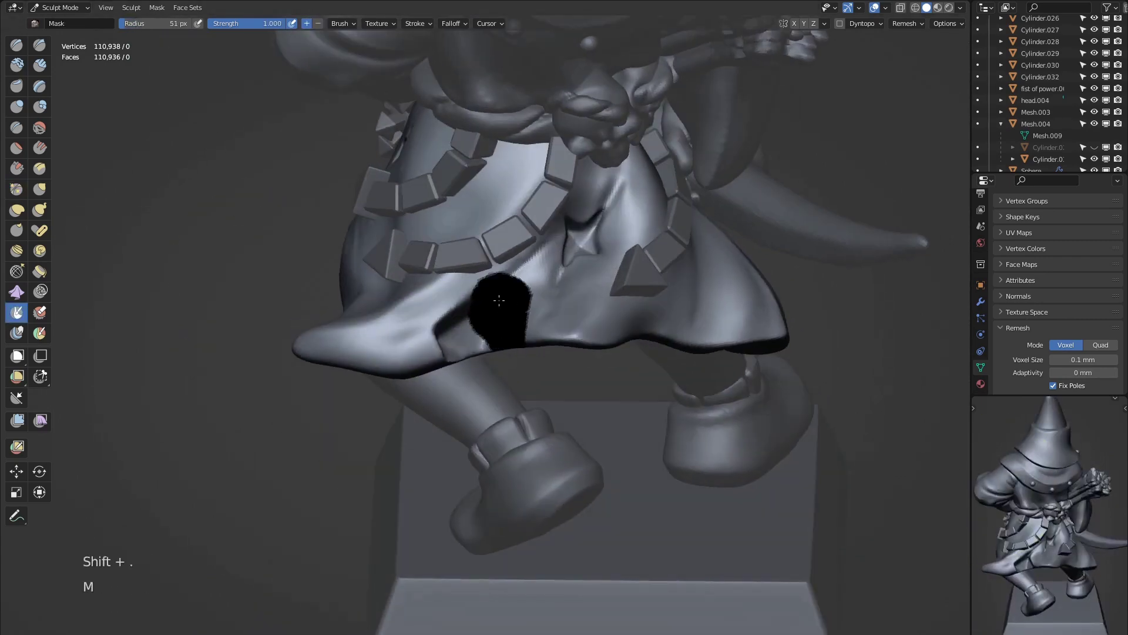
key(Tab)
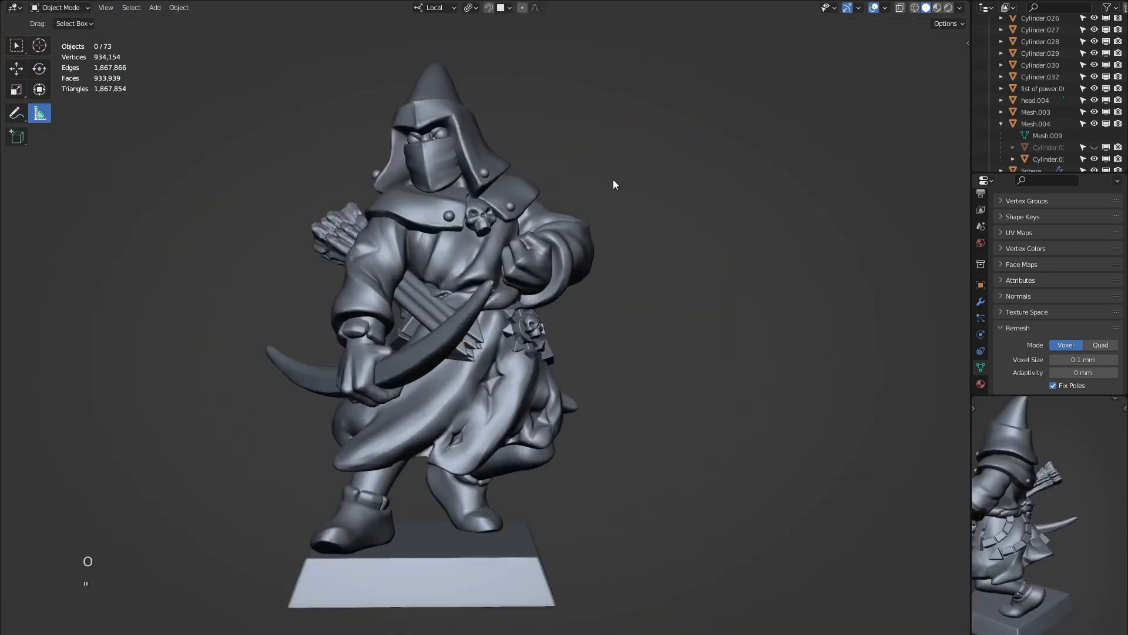